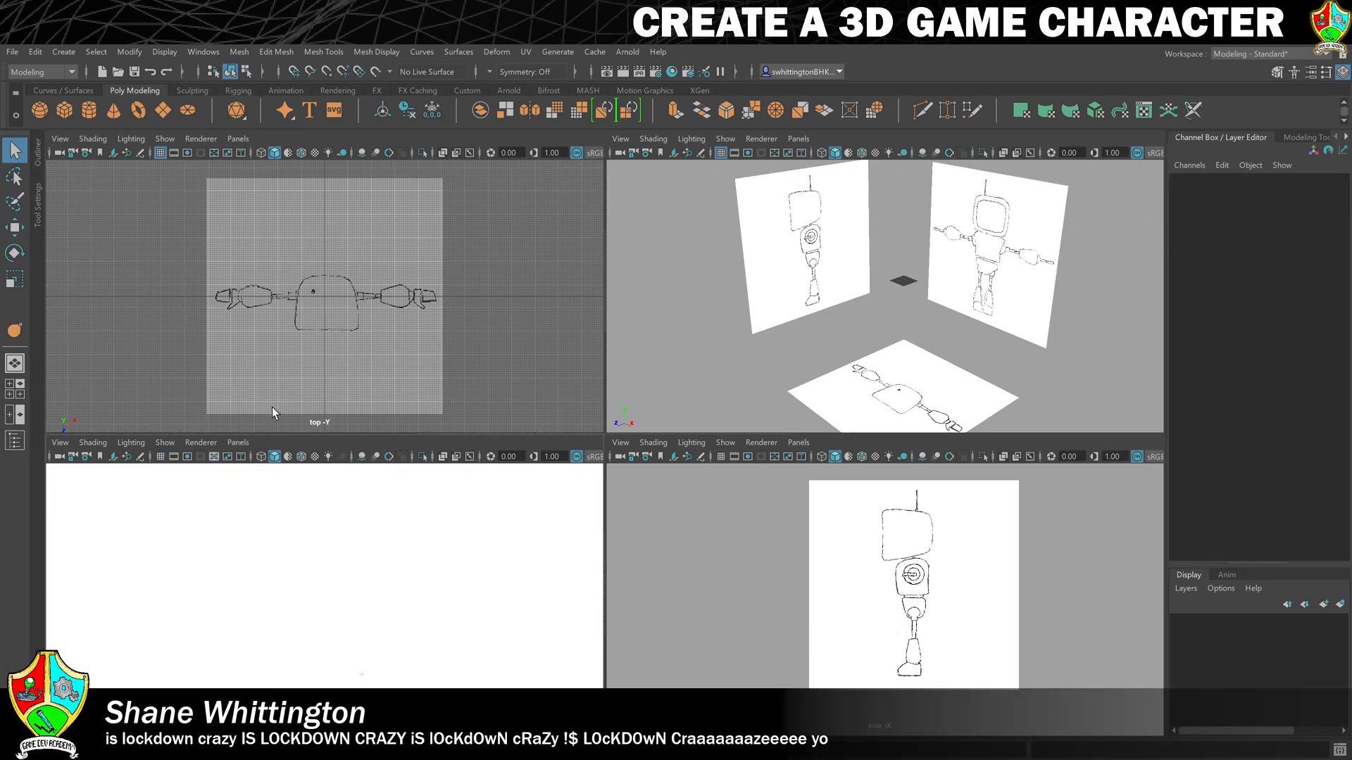
mouse_move(180, 166)
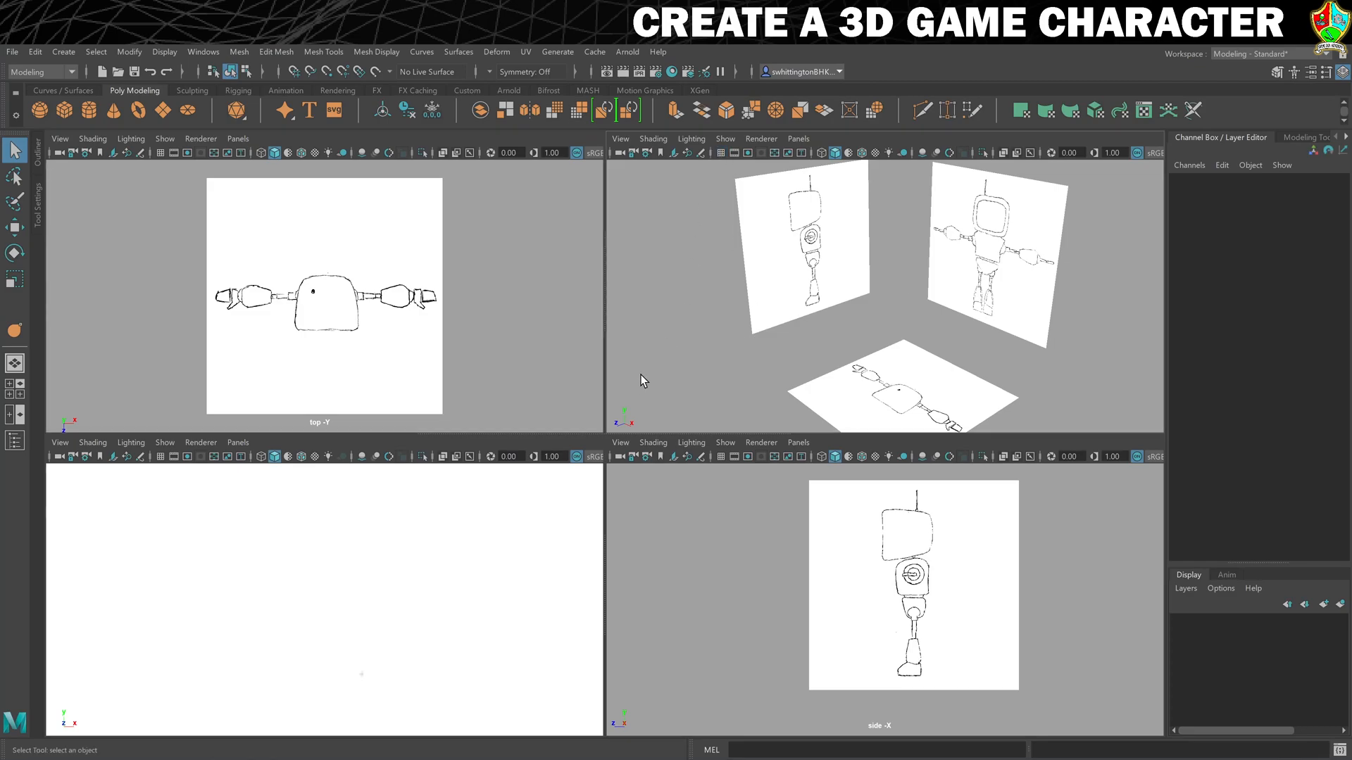
mouse_move(617, 384)
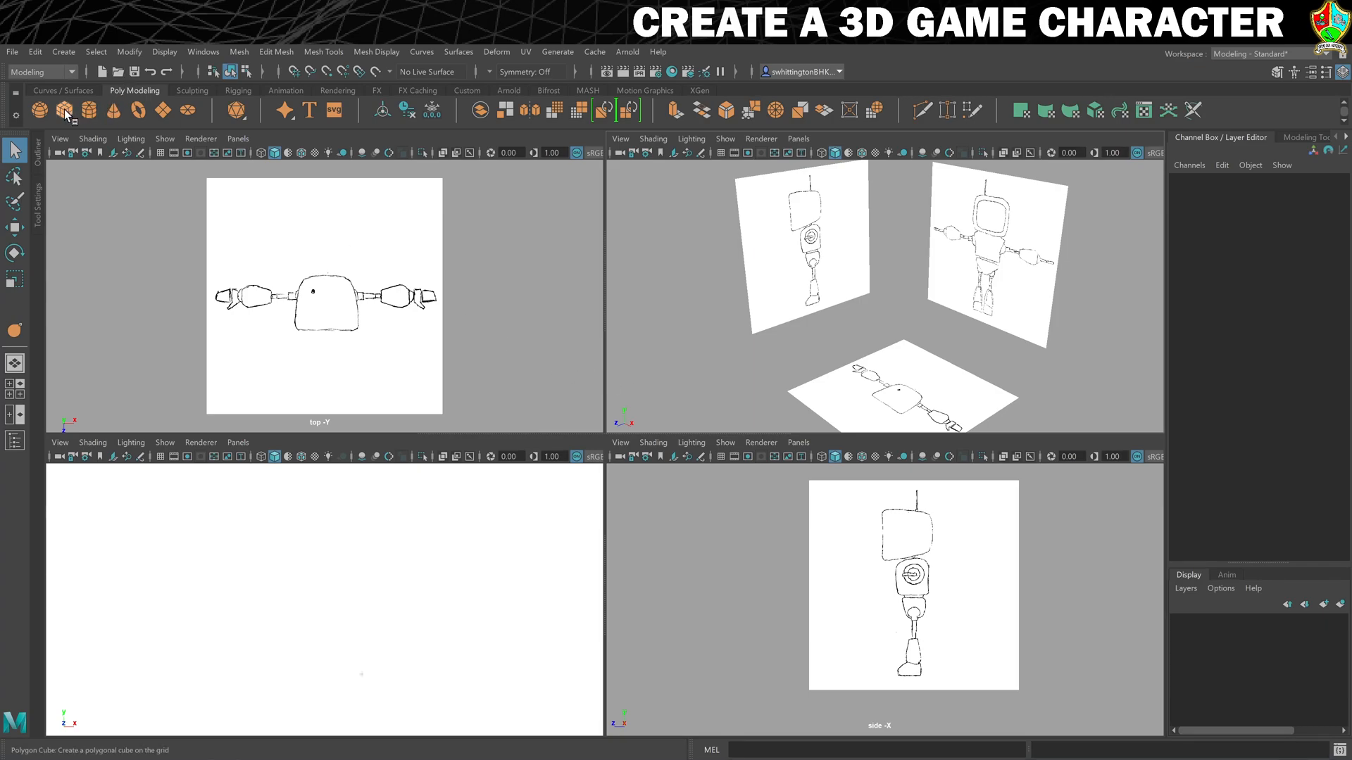
Create a cube, scale it up over the chest sketch, and rename it Torso
click(41, 110)
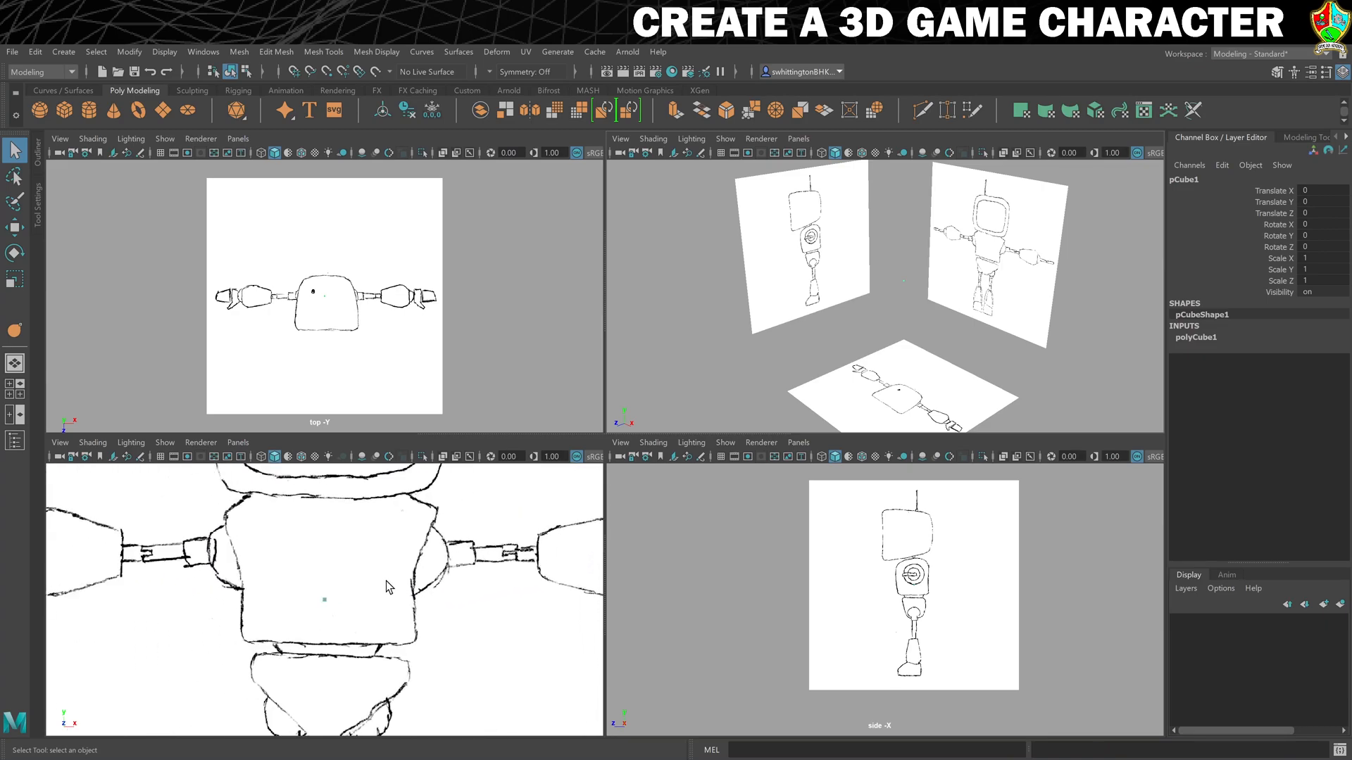
click(14, 279)
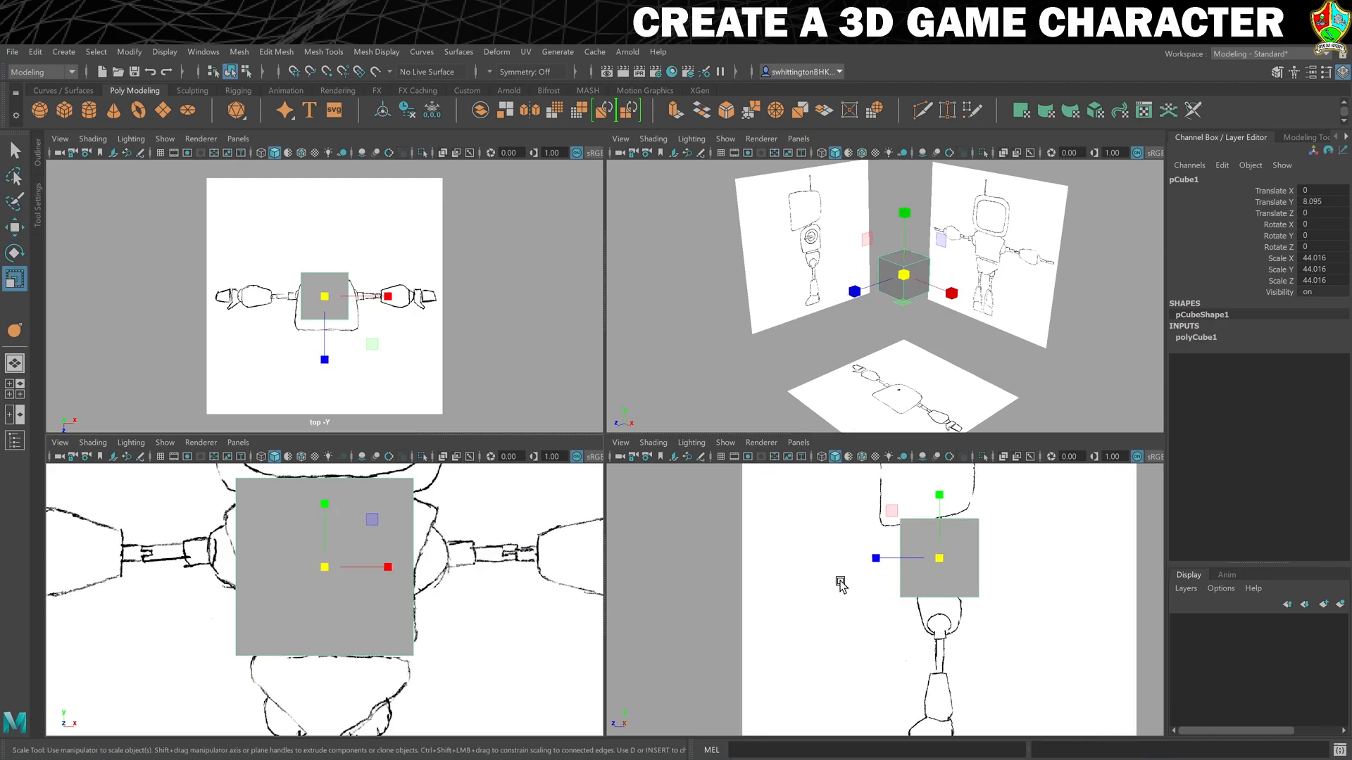
mouse_move(787, 539)
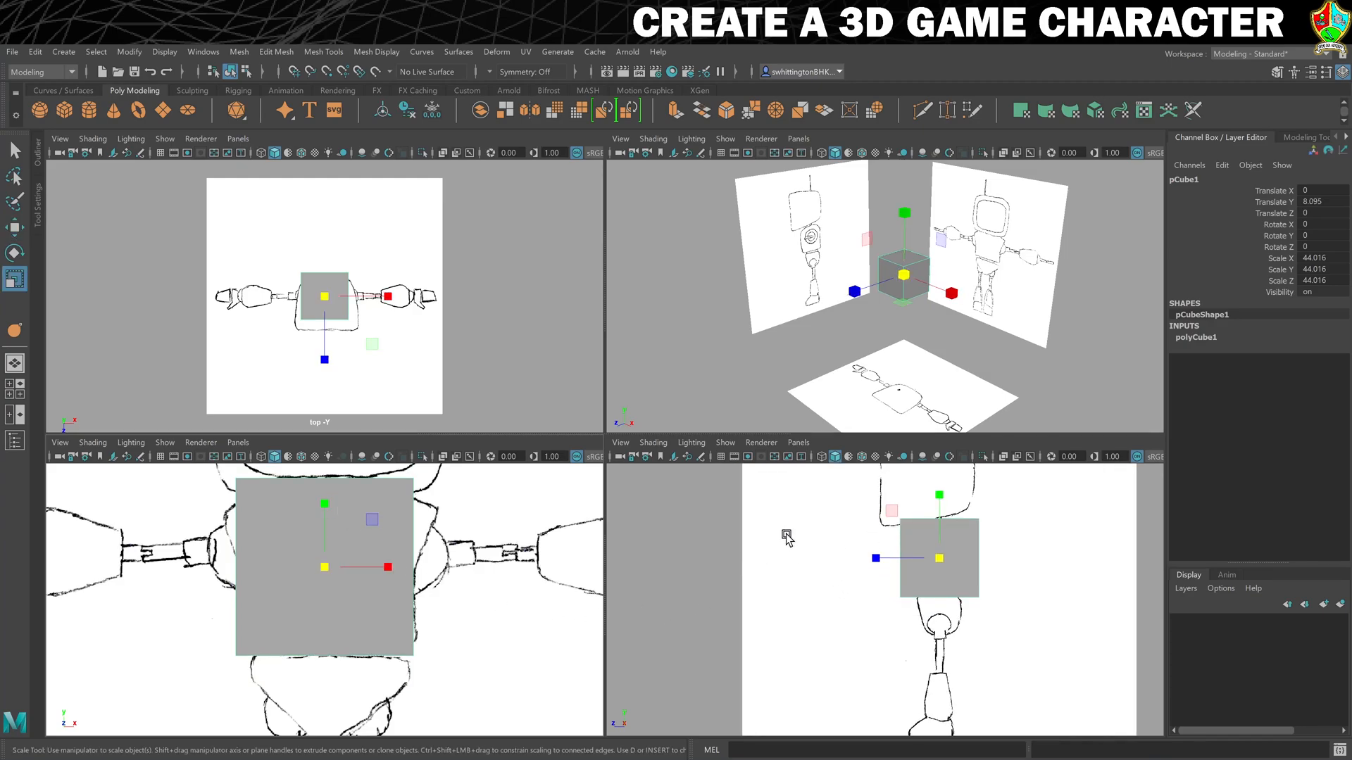
double_click(1184, 180)
text(Torso)
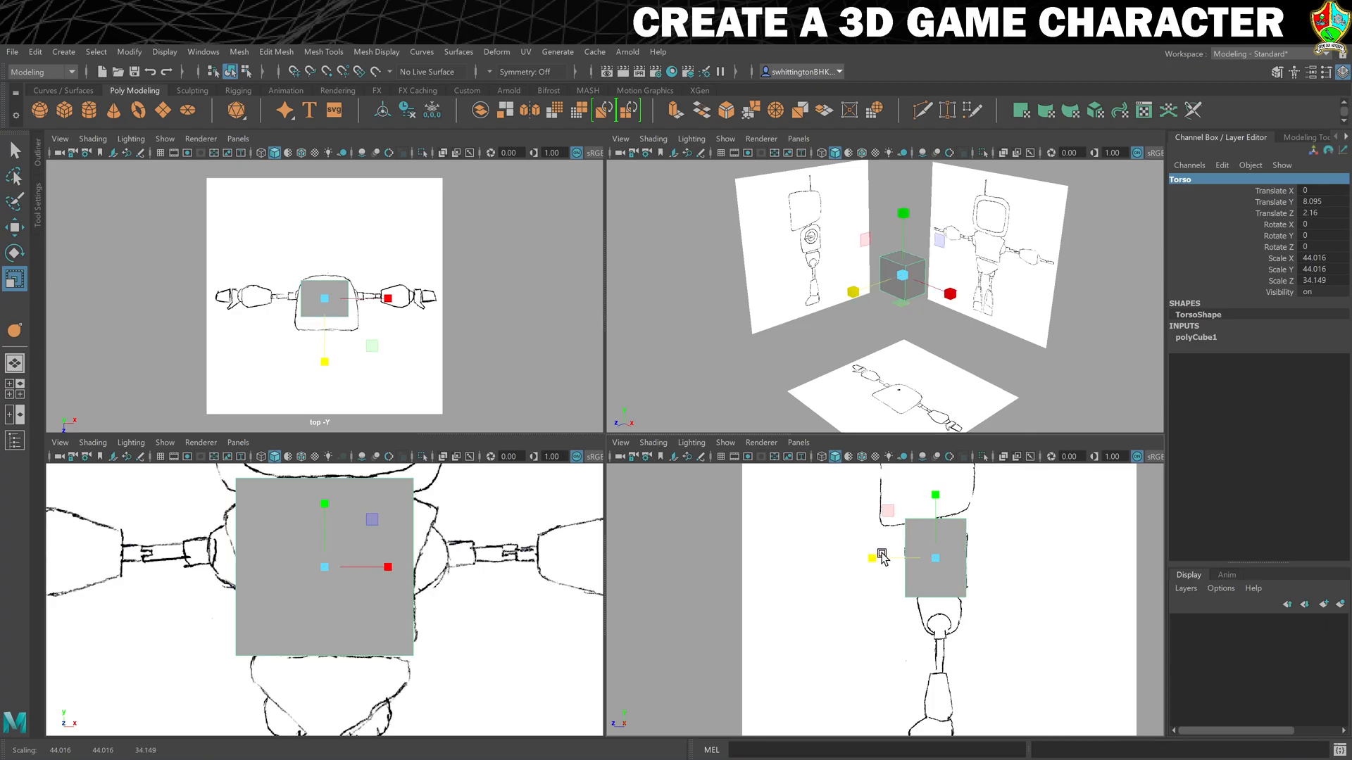
mouse_move(881, 548)
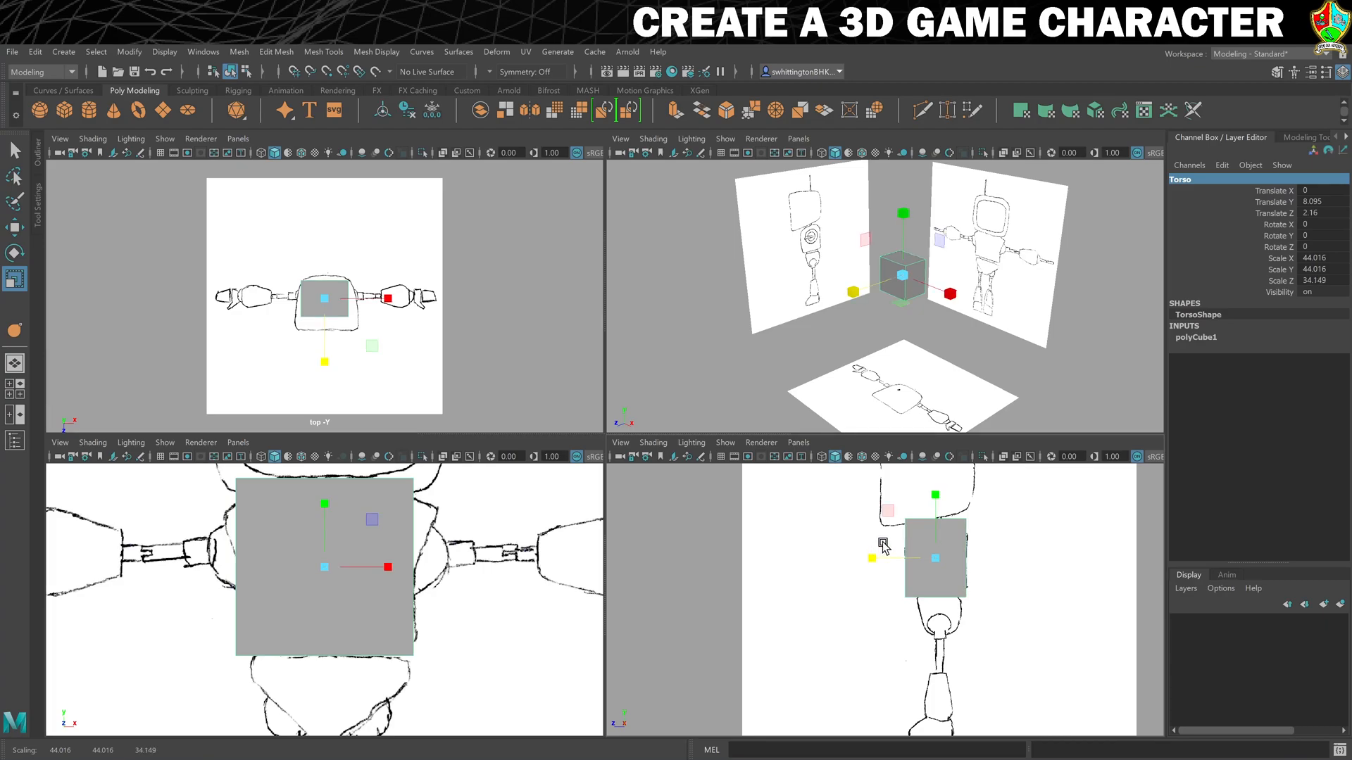
Move the Torso cube to line it up with the chest outline
click(653, 442)
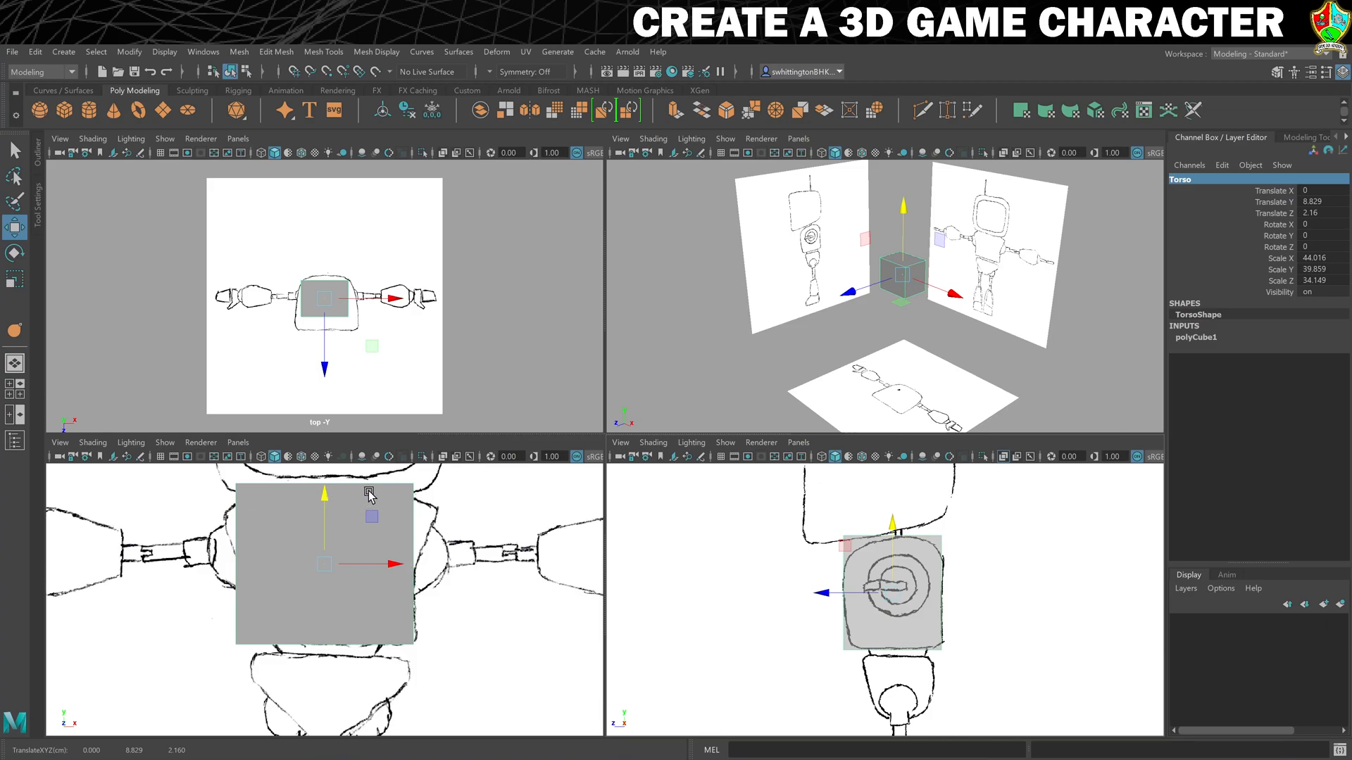
mouse_move(233, 237)
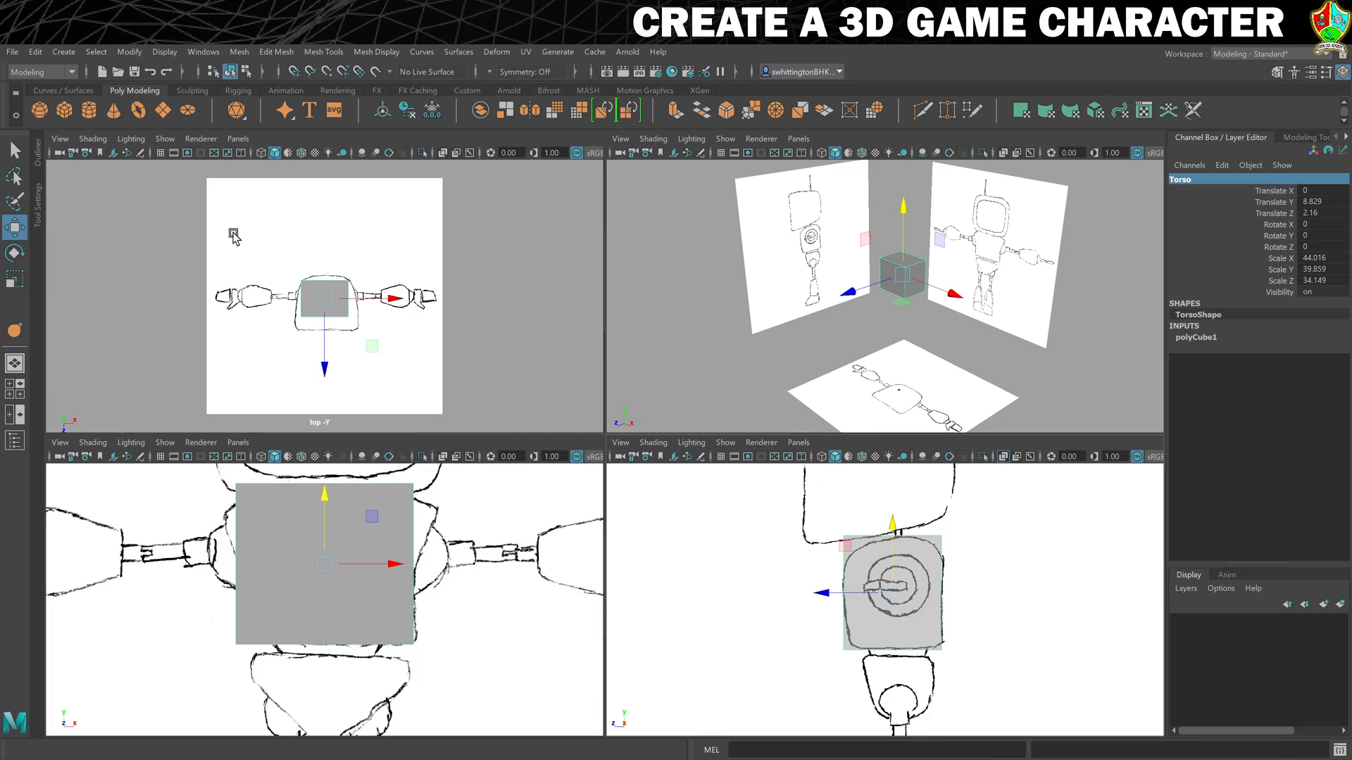
mouse_move(338, 360)
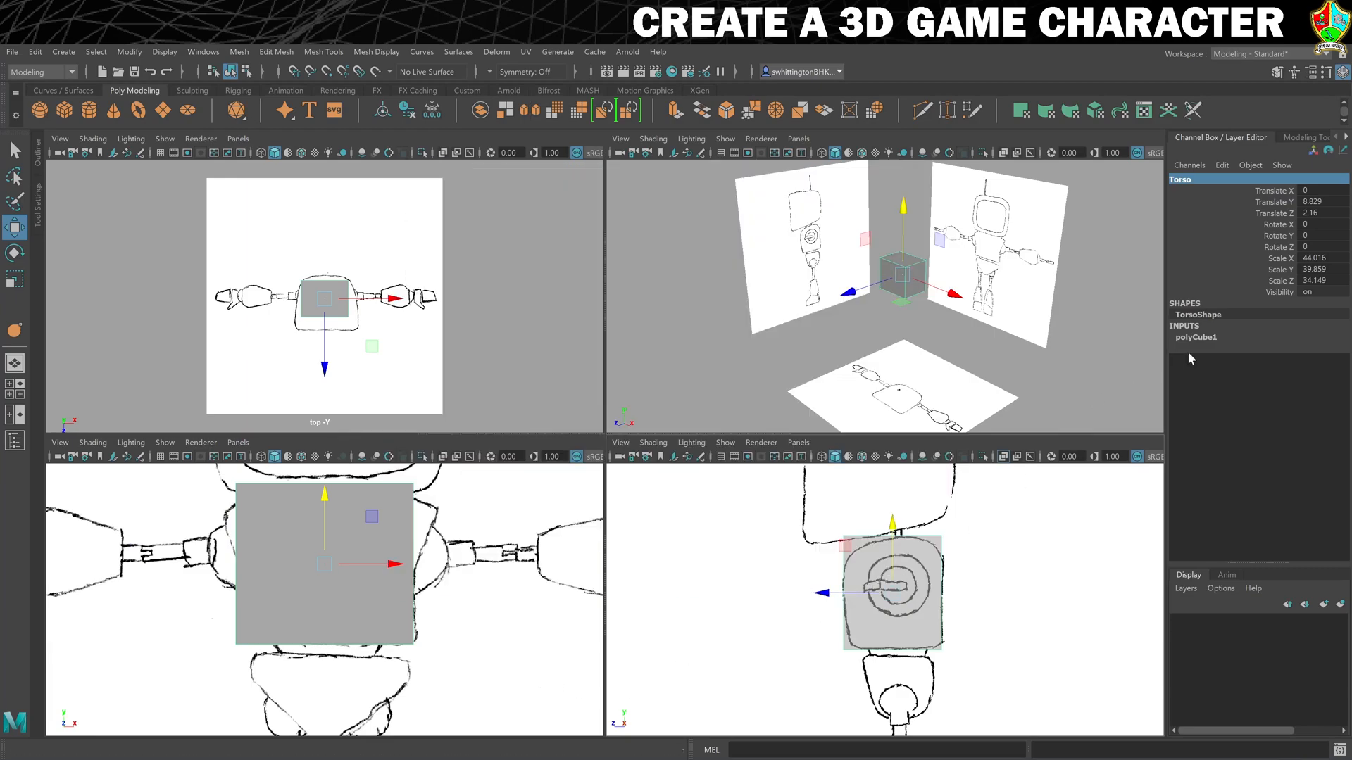
Set polyCube1's Subdivisions Width to 2 on the Torso
click(1195, 337)
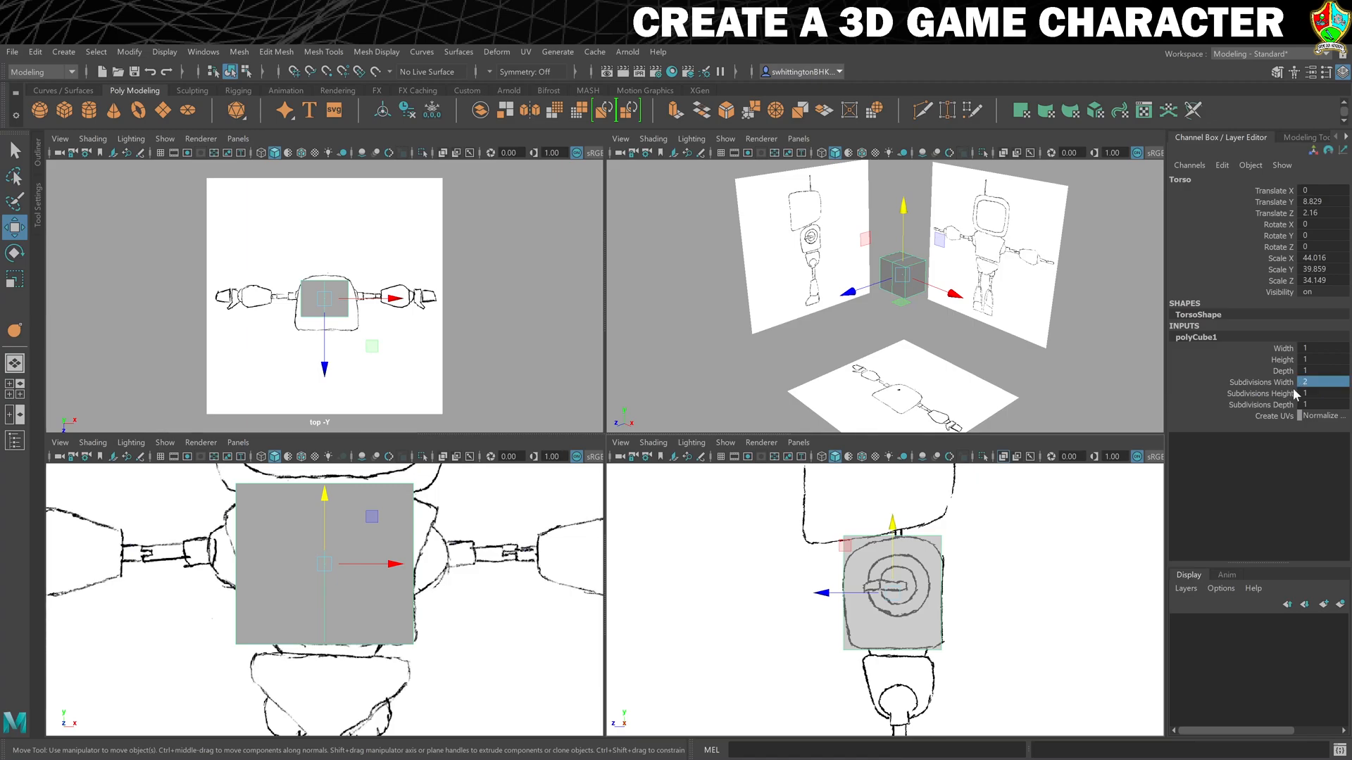
mouse_move(1211, 415)
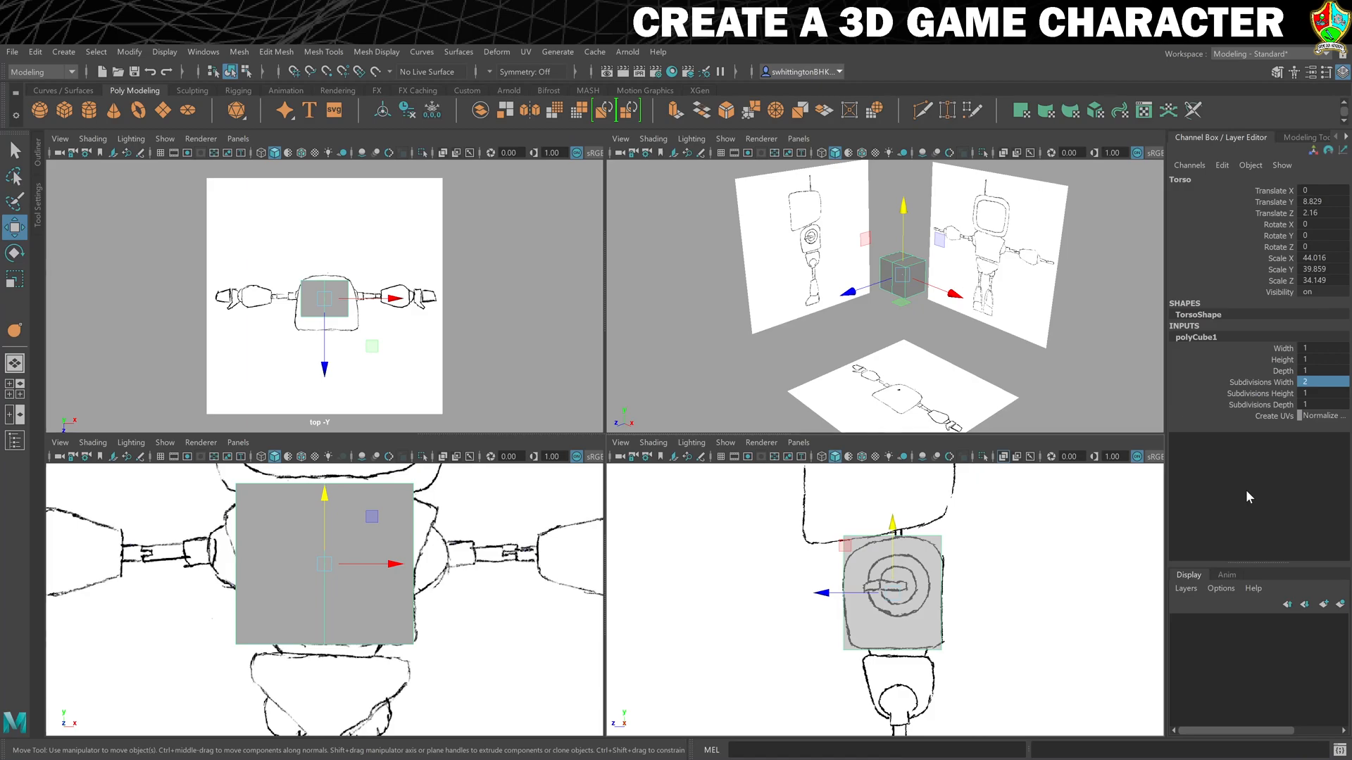
mouse_move(875, 567)
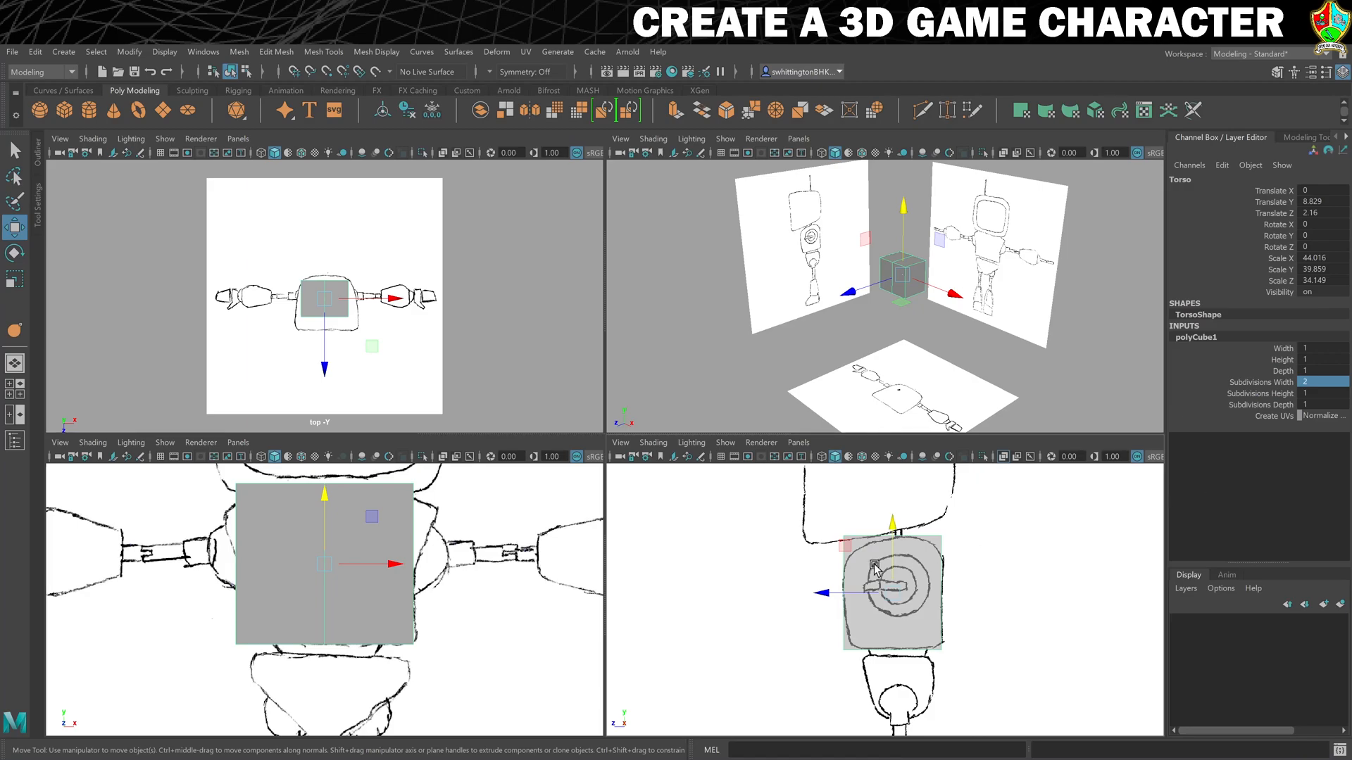
click(92, 442)
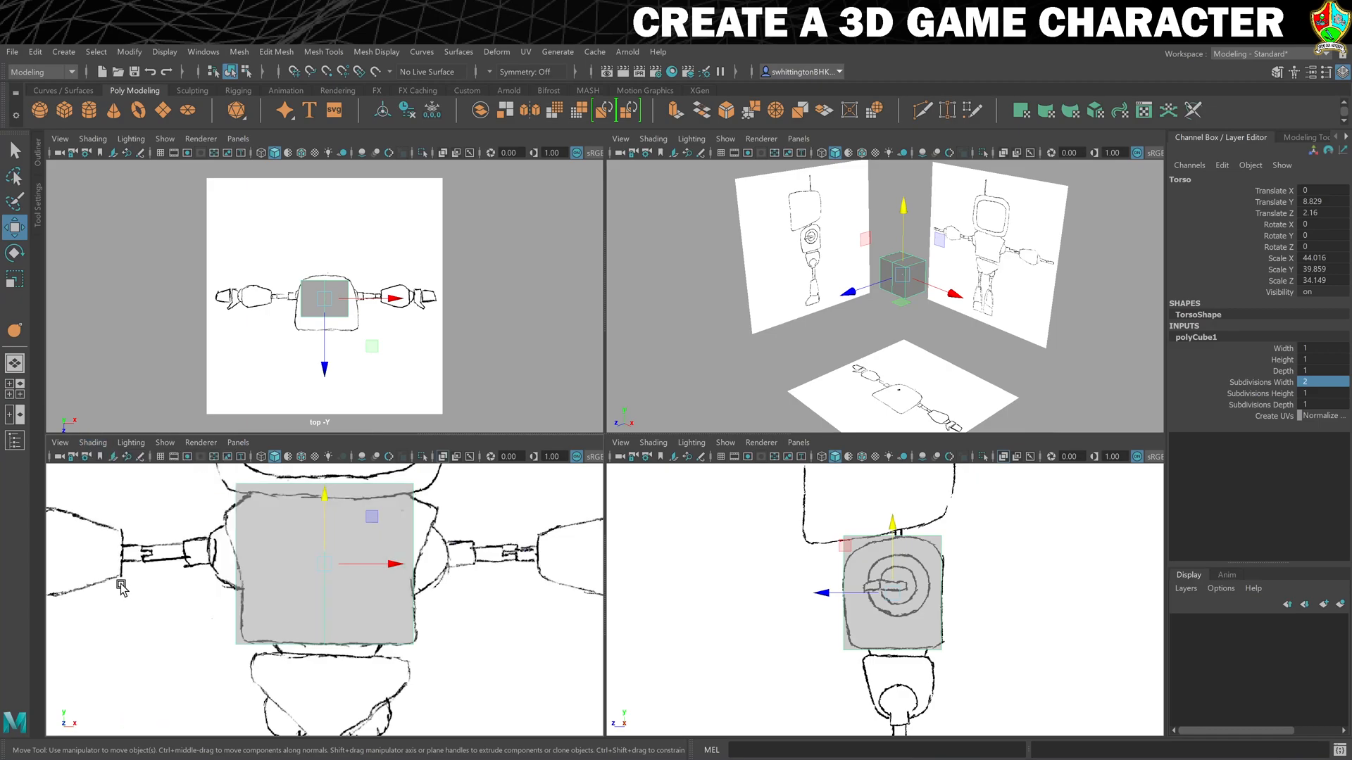
mouse_move(412, 610)
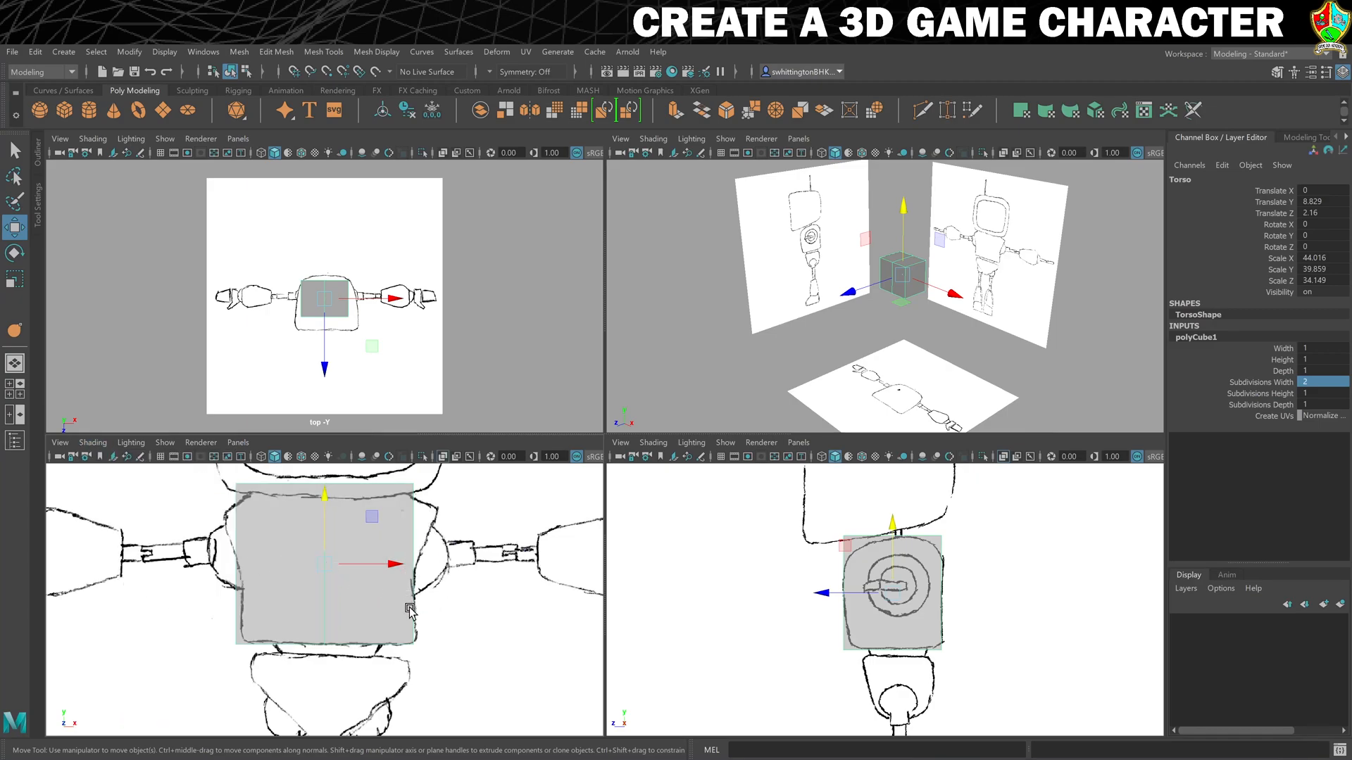
mouse_move(423, 610)
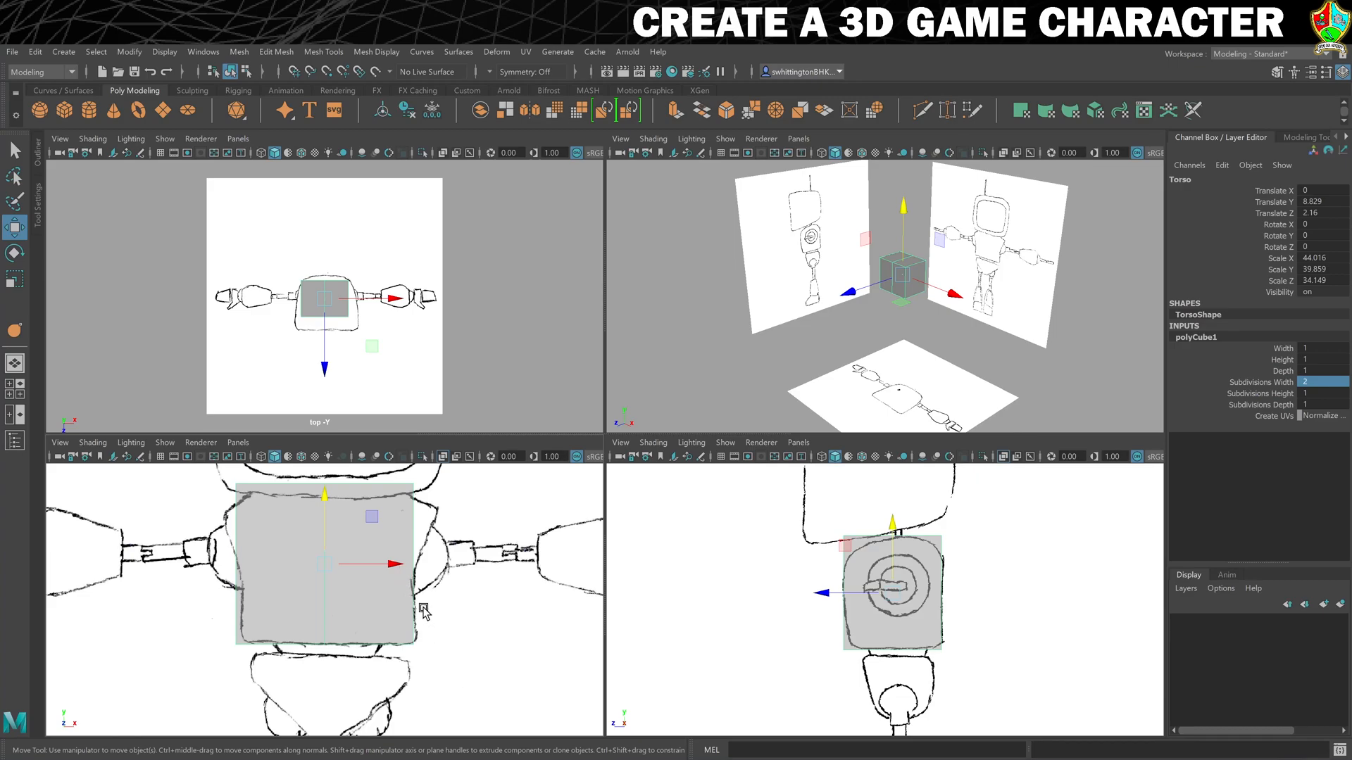
mouse_move(754, 304)
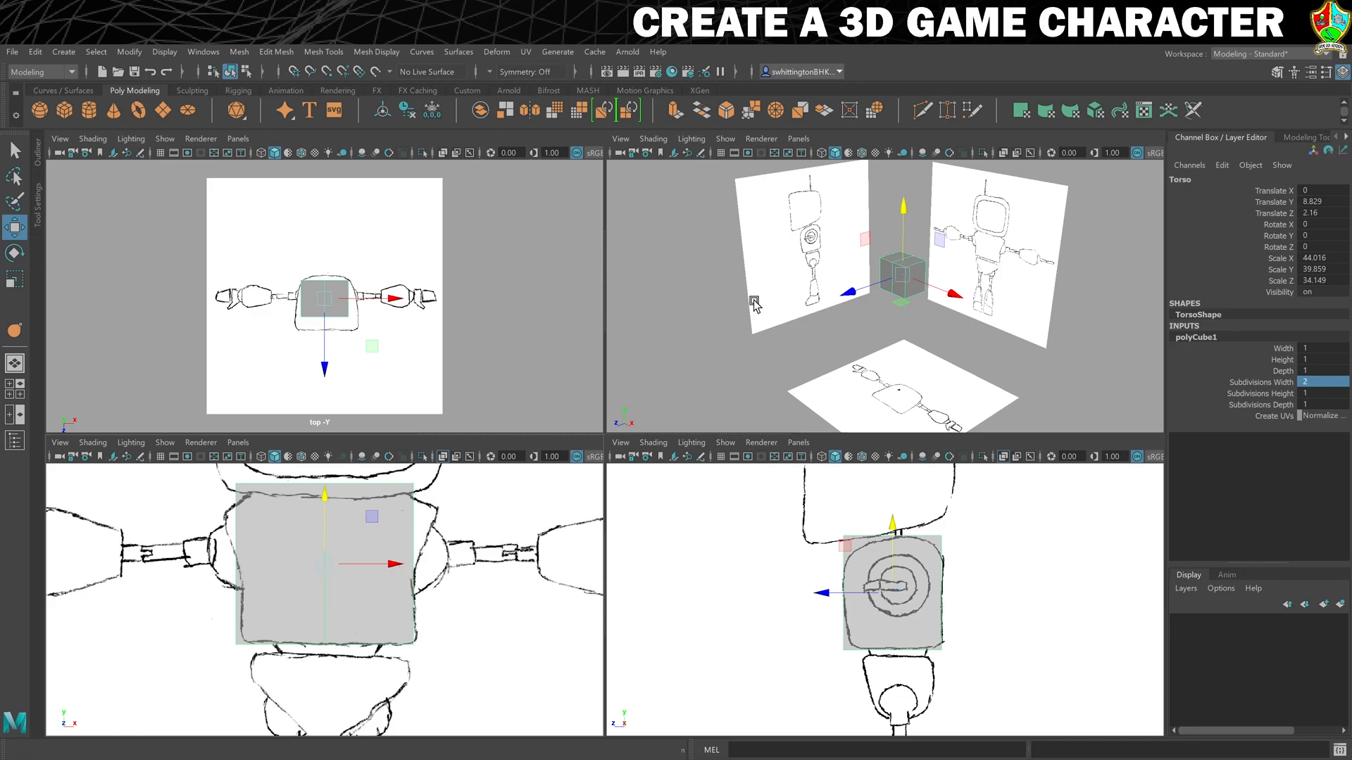
mouse_move(922, 110)
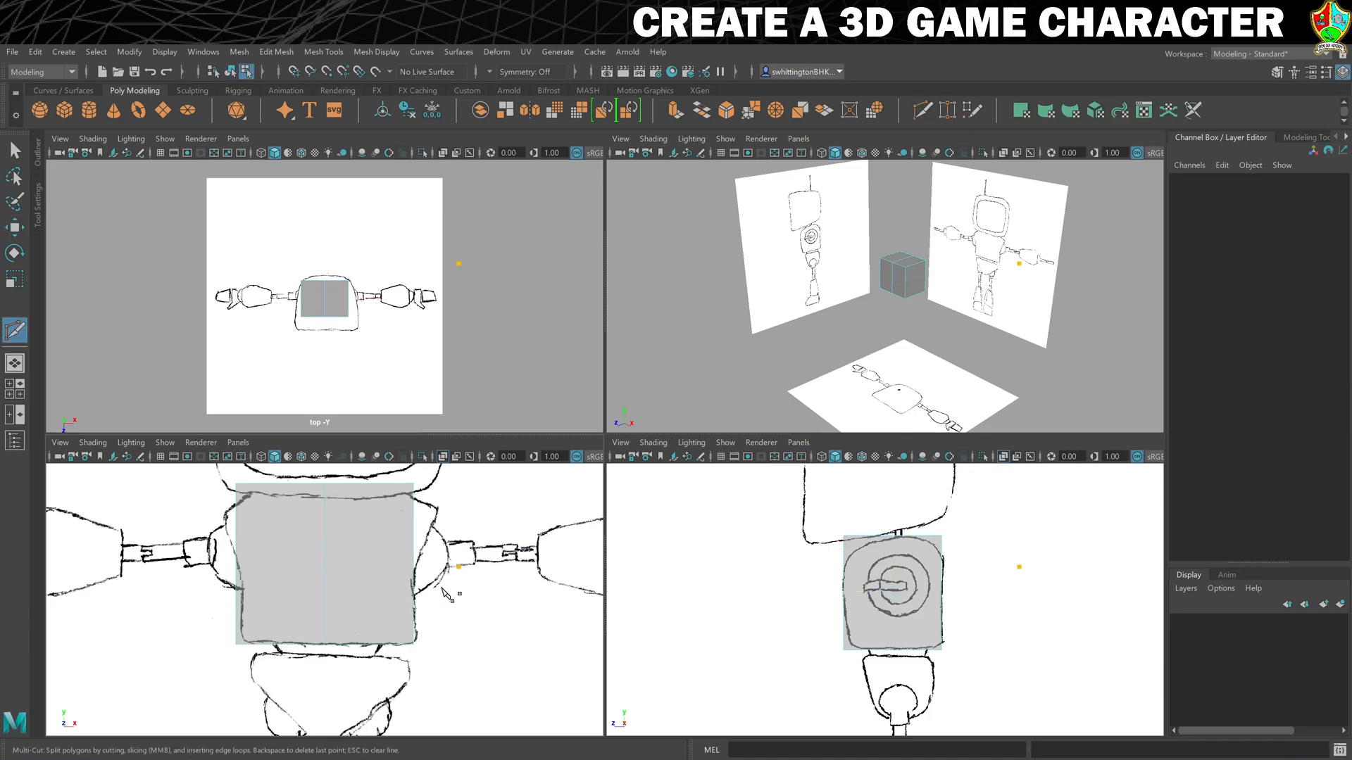
mouse_move(431, 647)
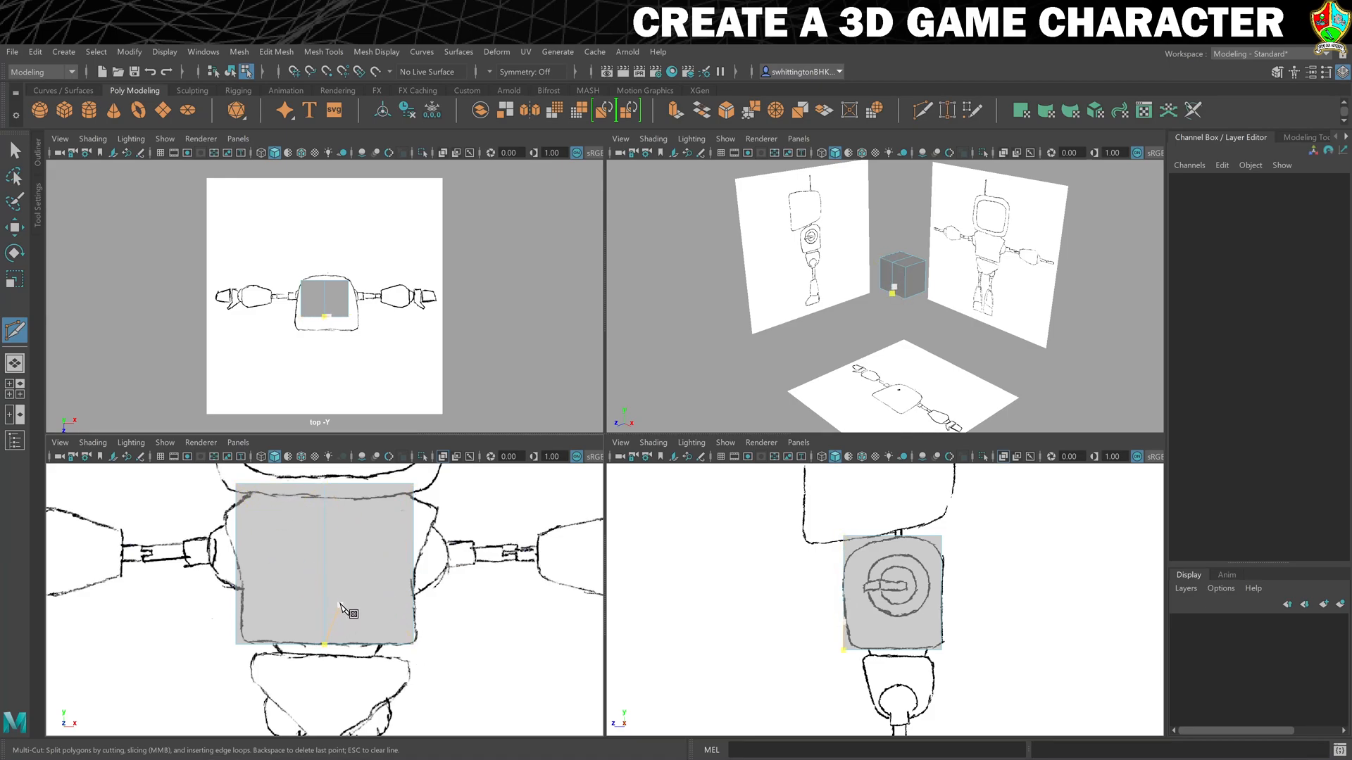
Cut a horizontal edge loop across the Torso's front with Multi-Cut
click(326, 567)
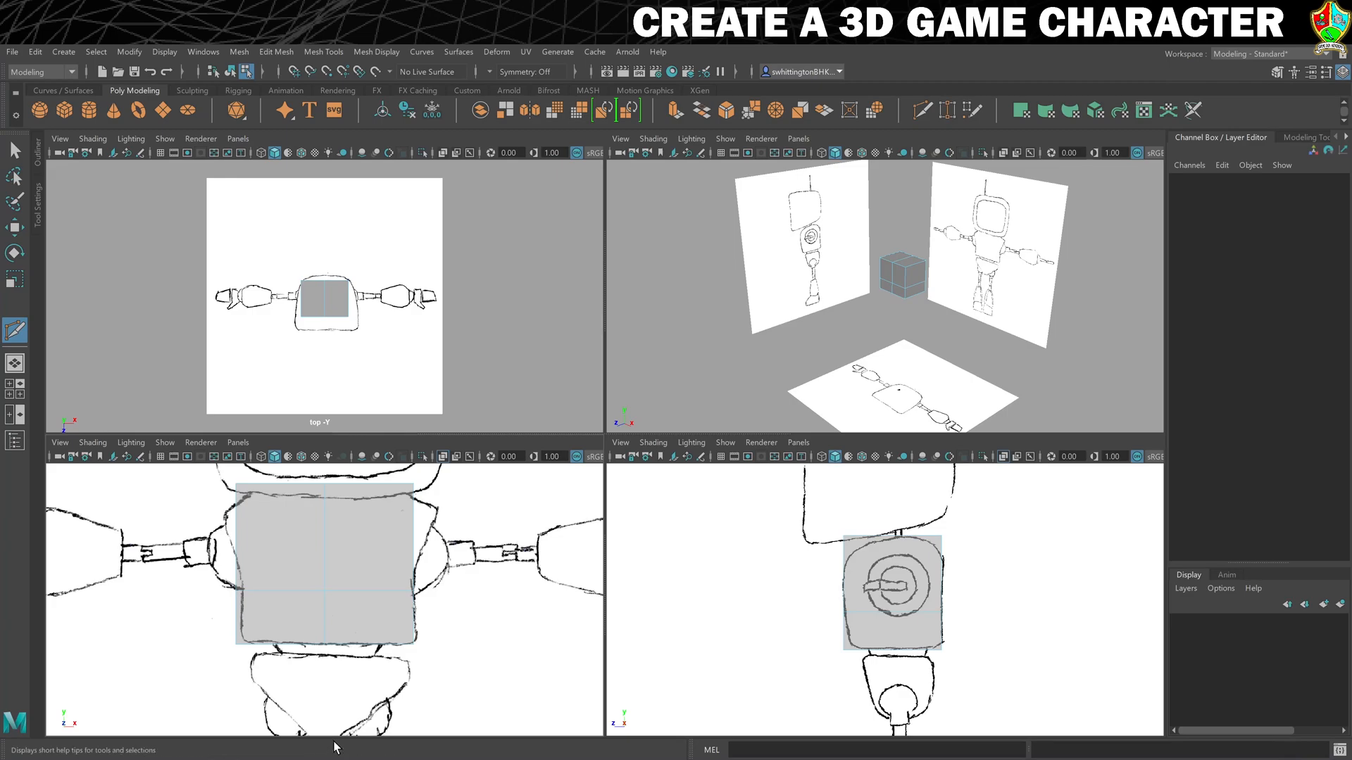
mouse_move(388, 435)
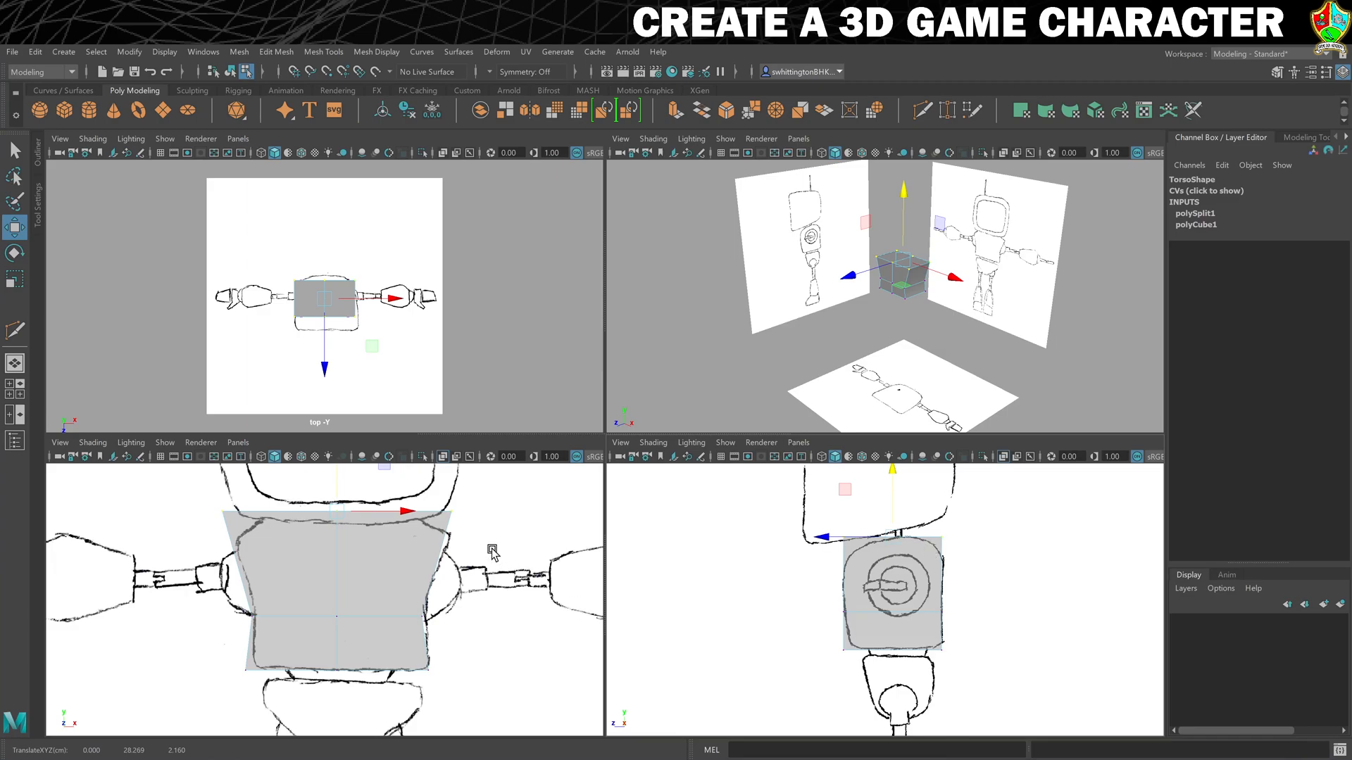
mouse_move(289, 528)
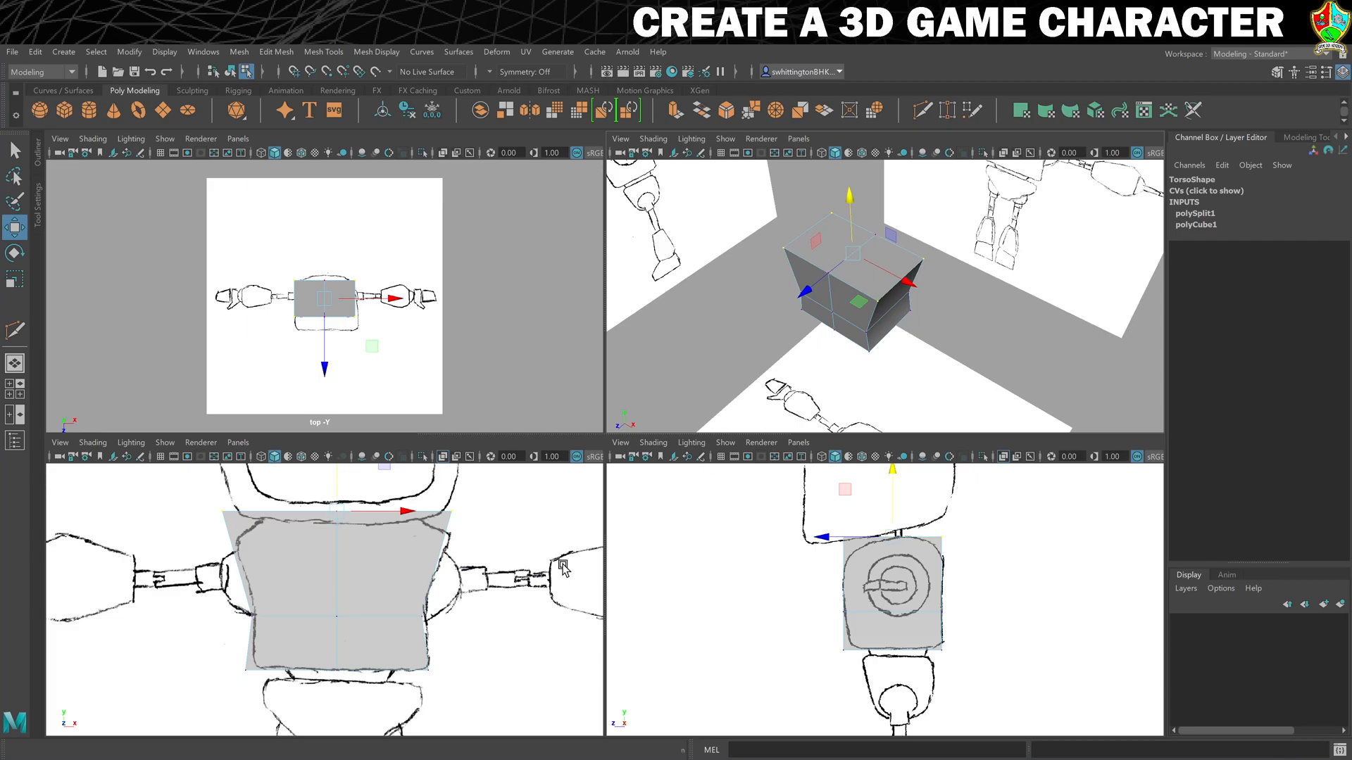
mouse_move(347, 484)
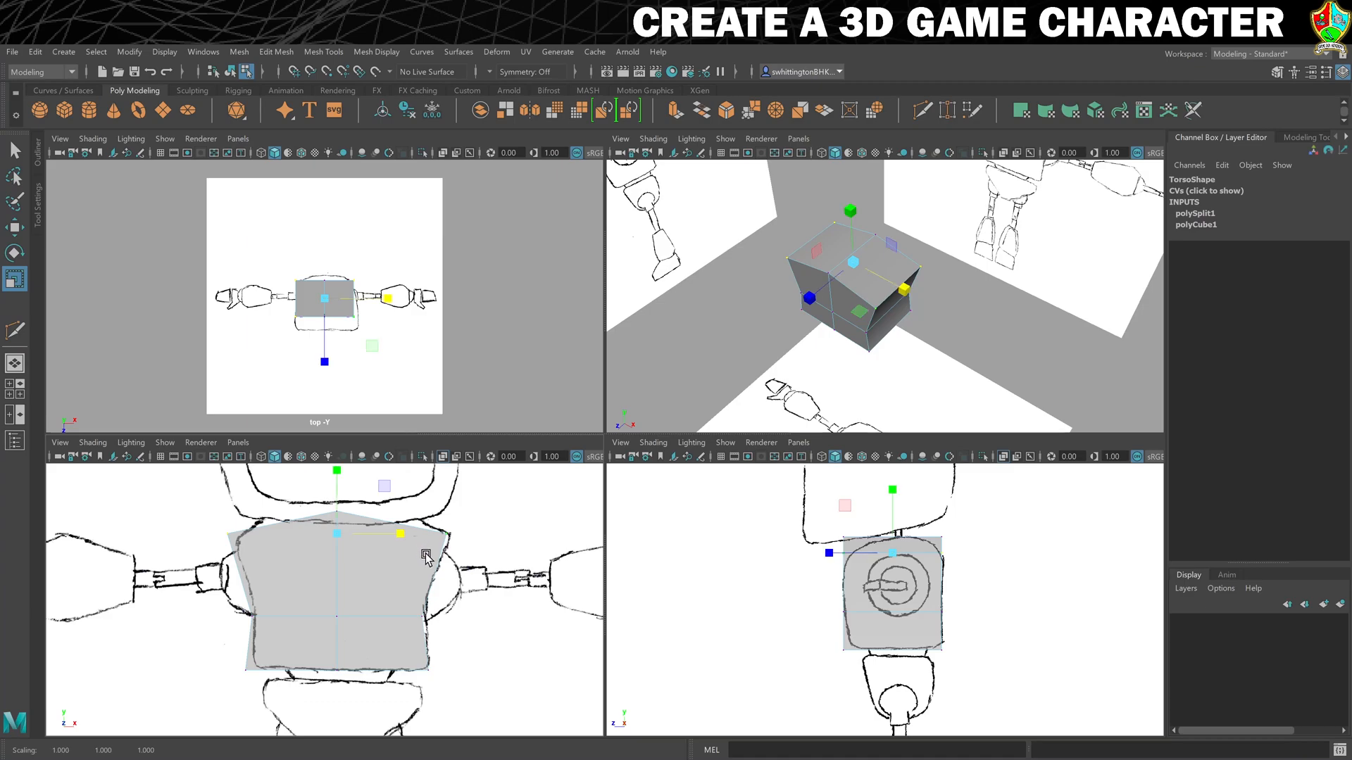
mouse_move(354, 606)
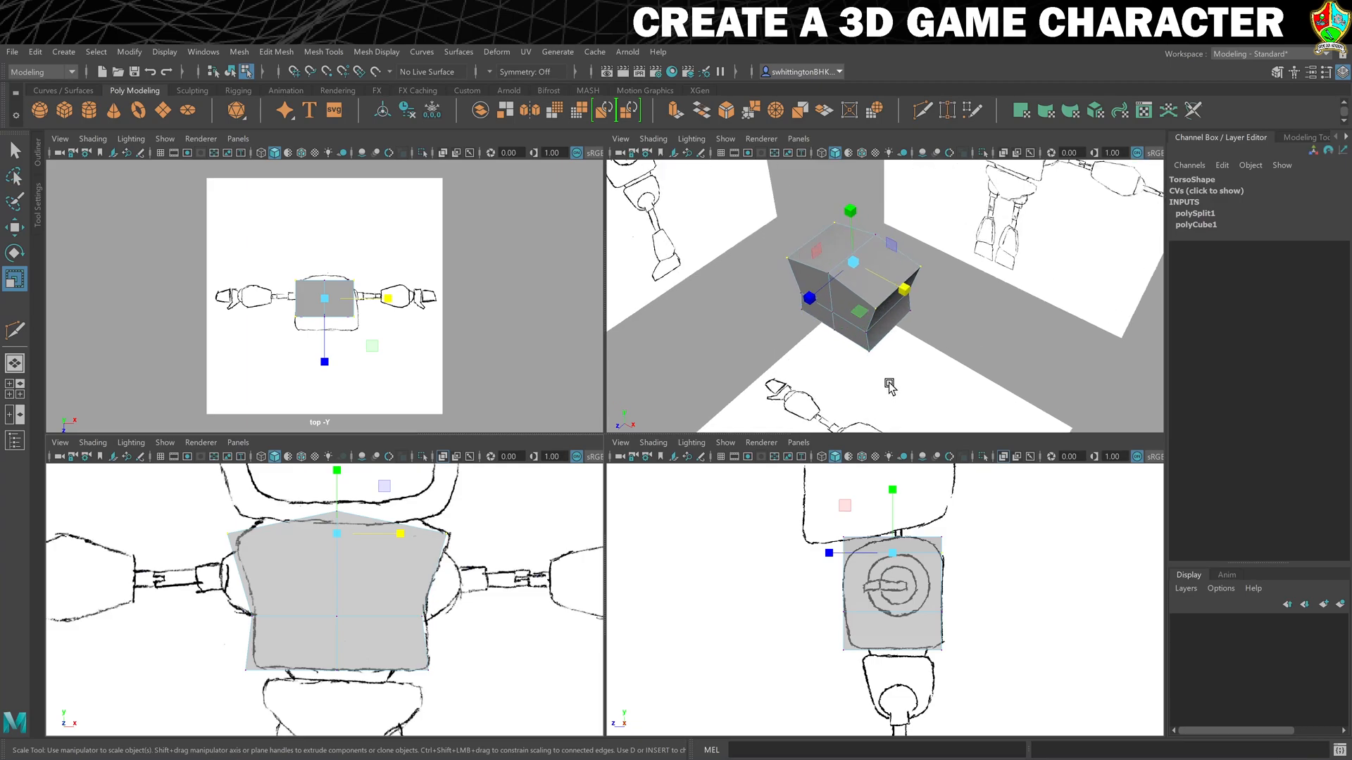
Deselect the torso, then bring up its component menu for vertex editing
click(896, 396)
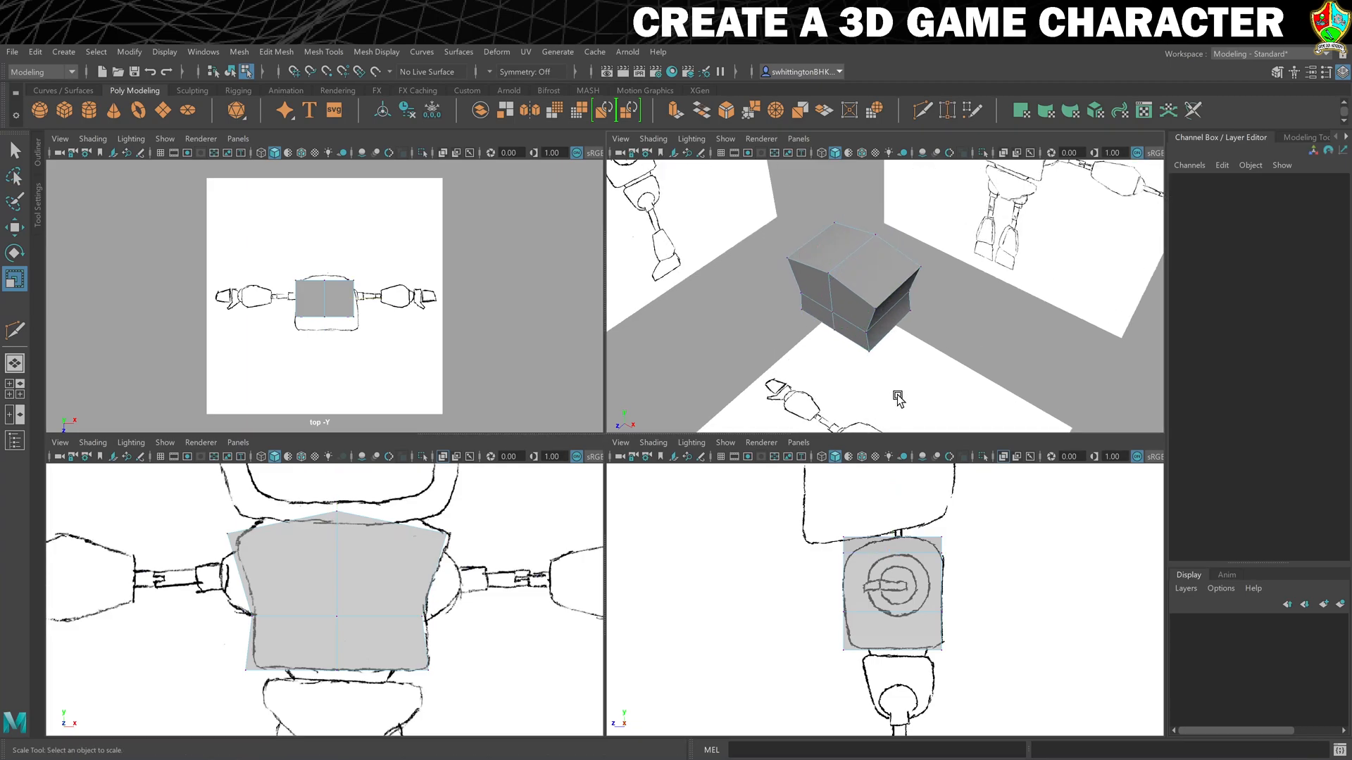
right_click(862, 296)
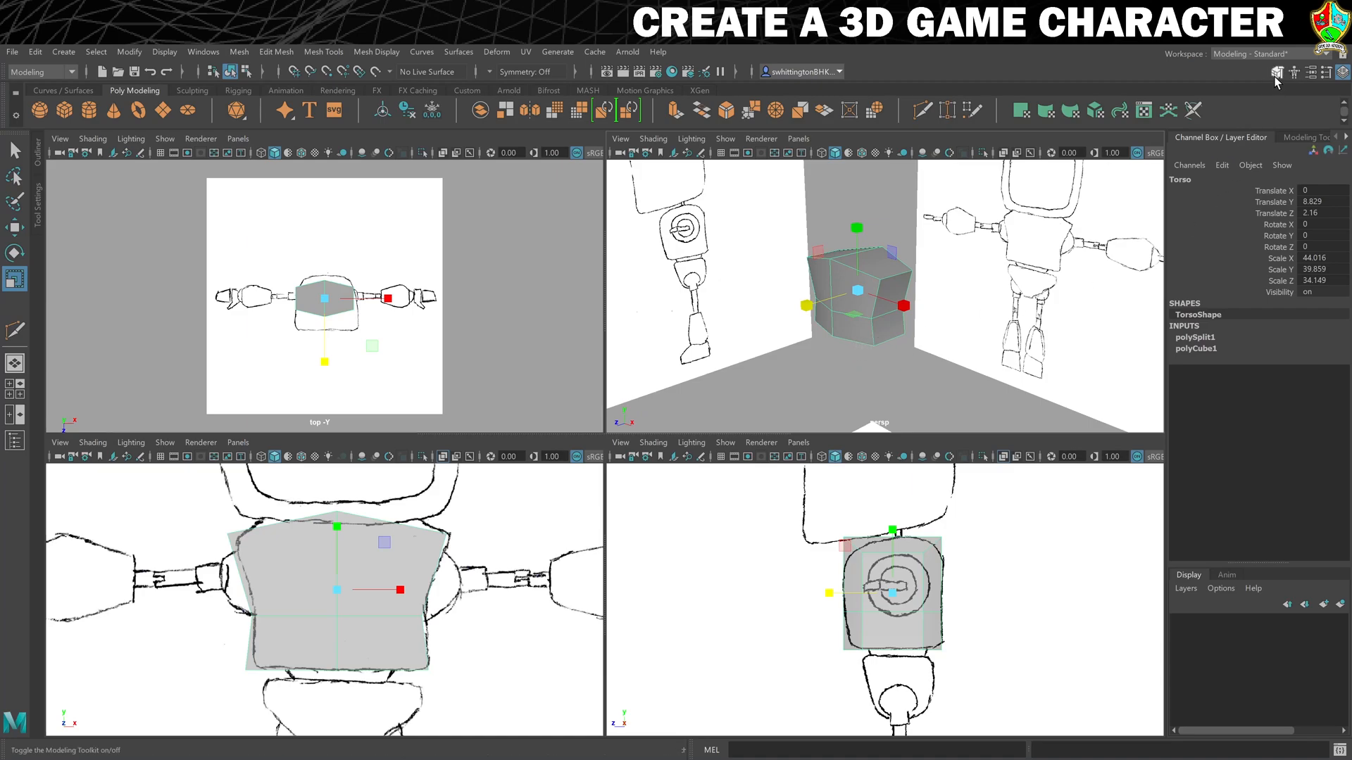
Enable Object X symmetry in the Modeling Toolkit and select a torso side face
click(1293, 73)
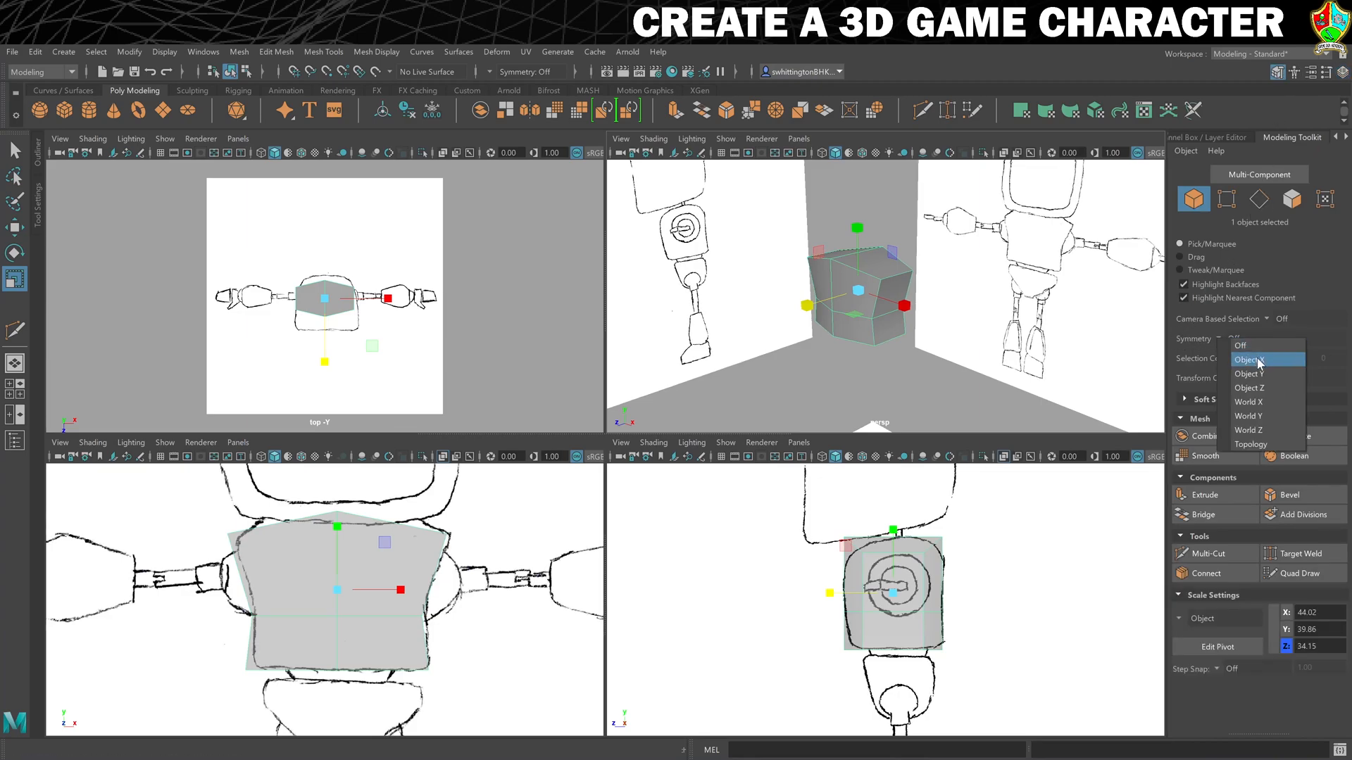
click(1249, 360)
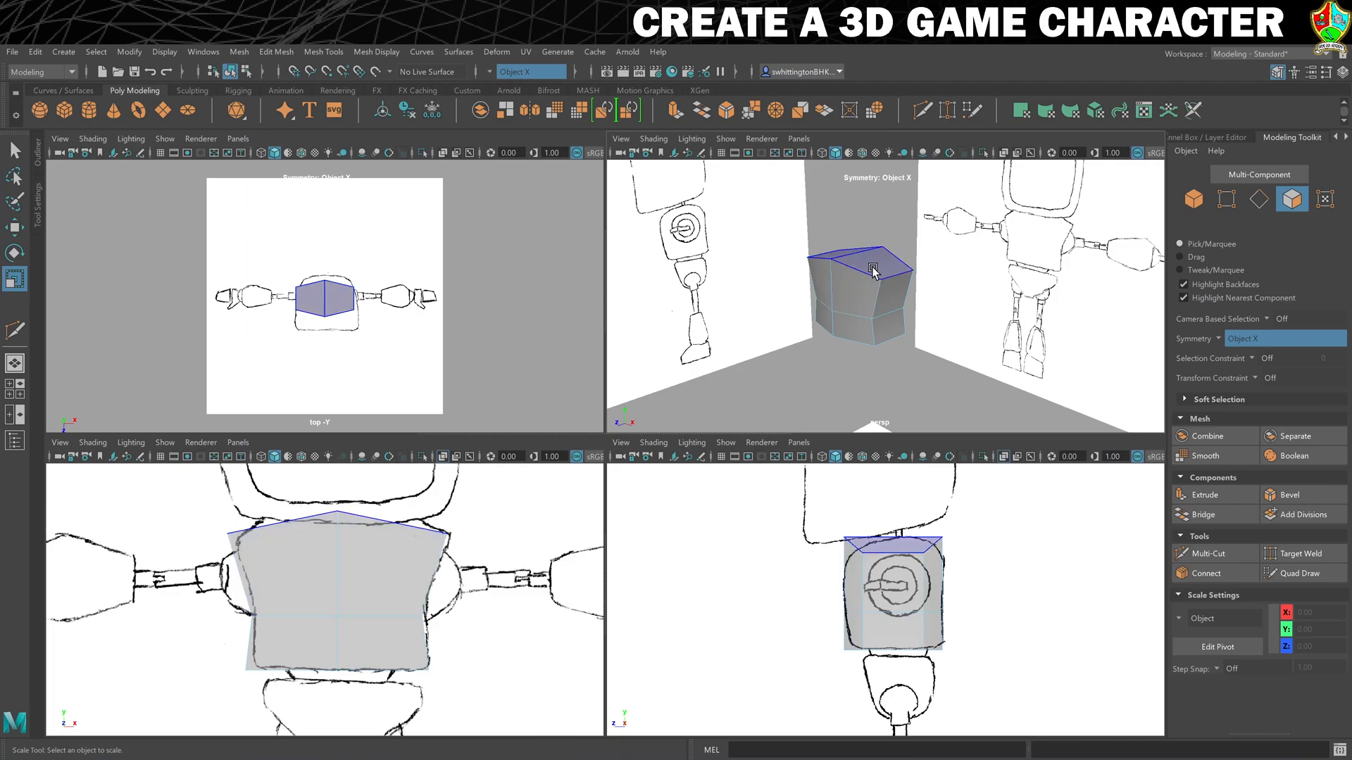
click(841, 289)
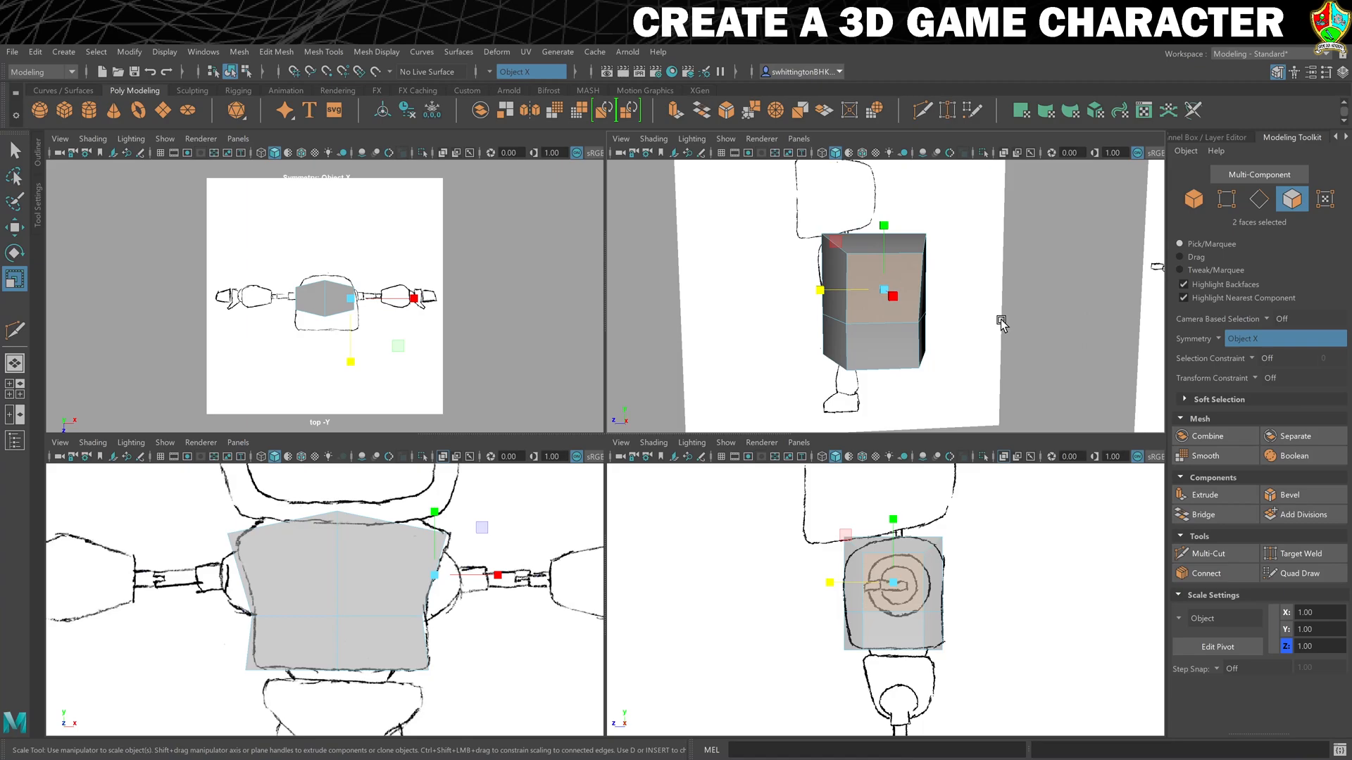
Extrude the side faces and inset them with an offset of about 3.2
click(1179, 495)
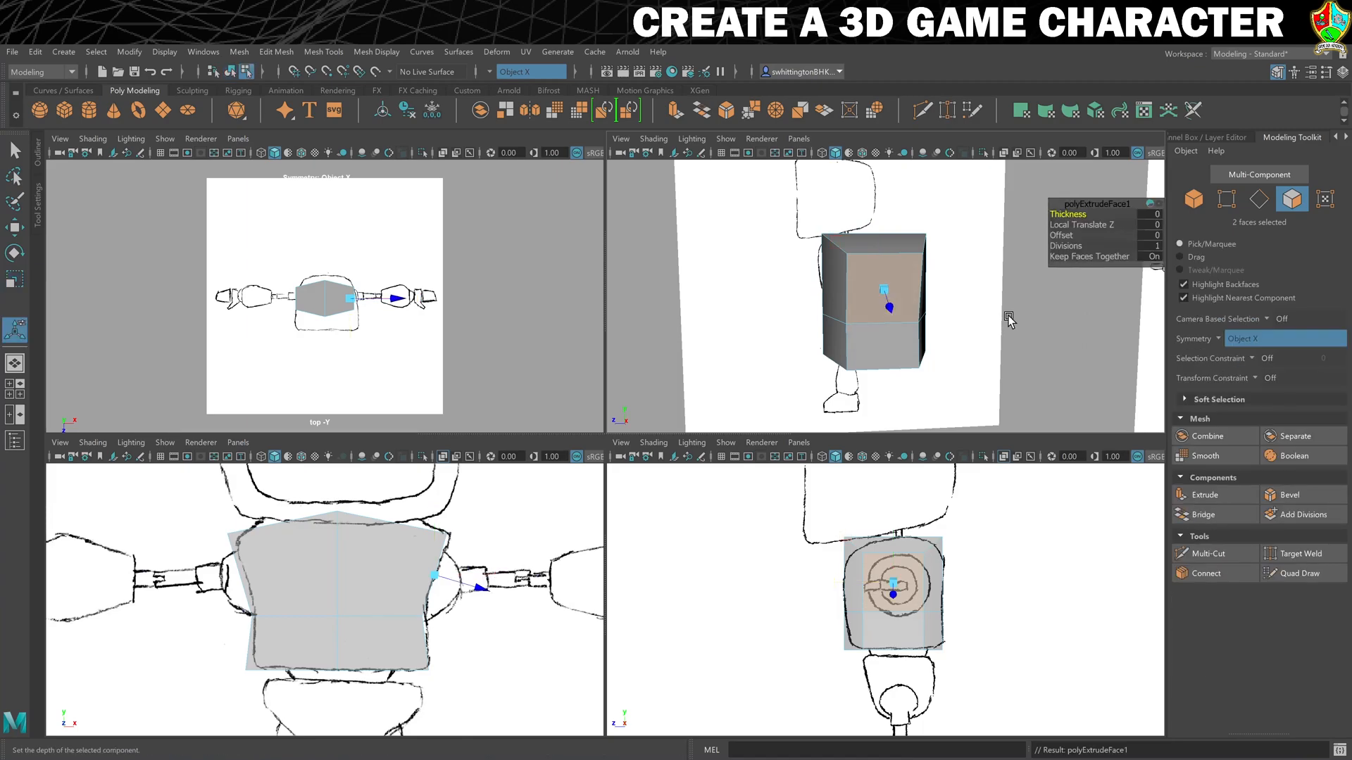
mouse_move(1054, 235)
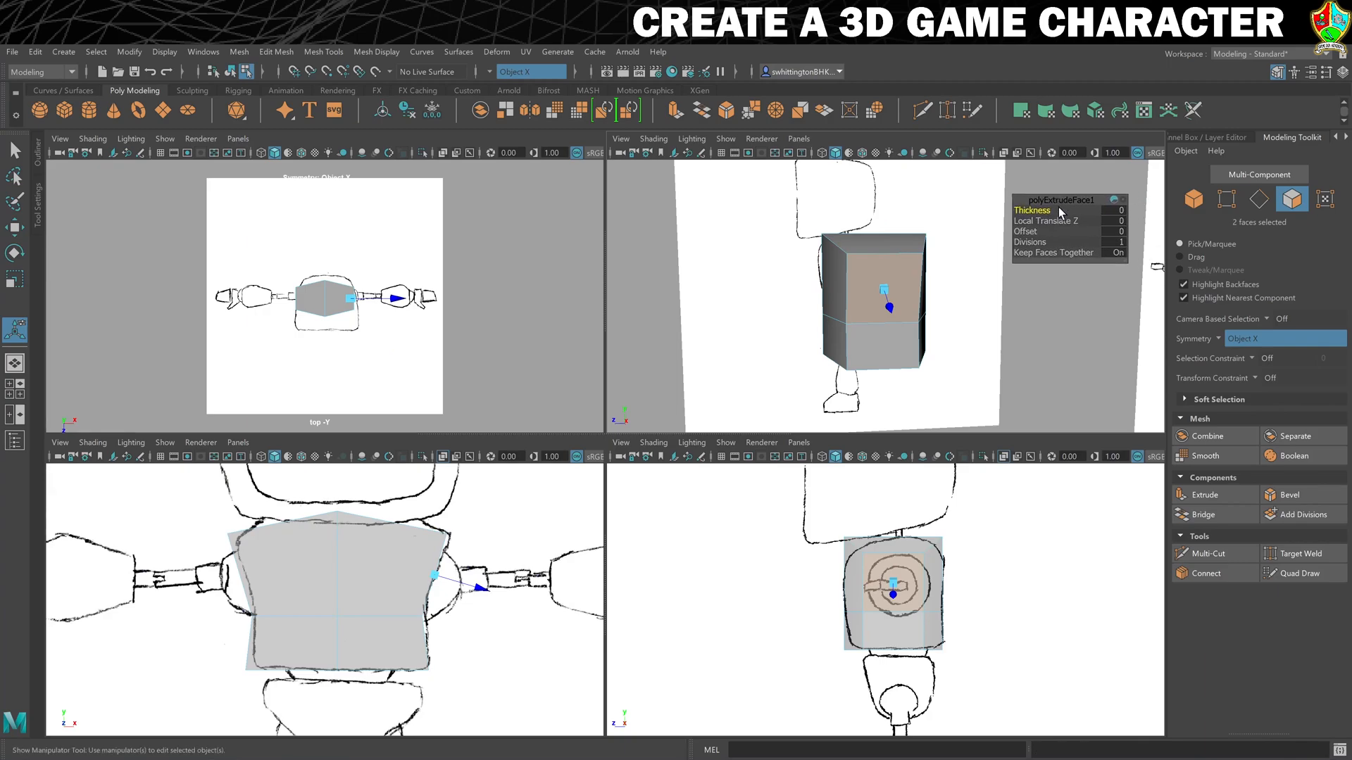
click(1025, 223)
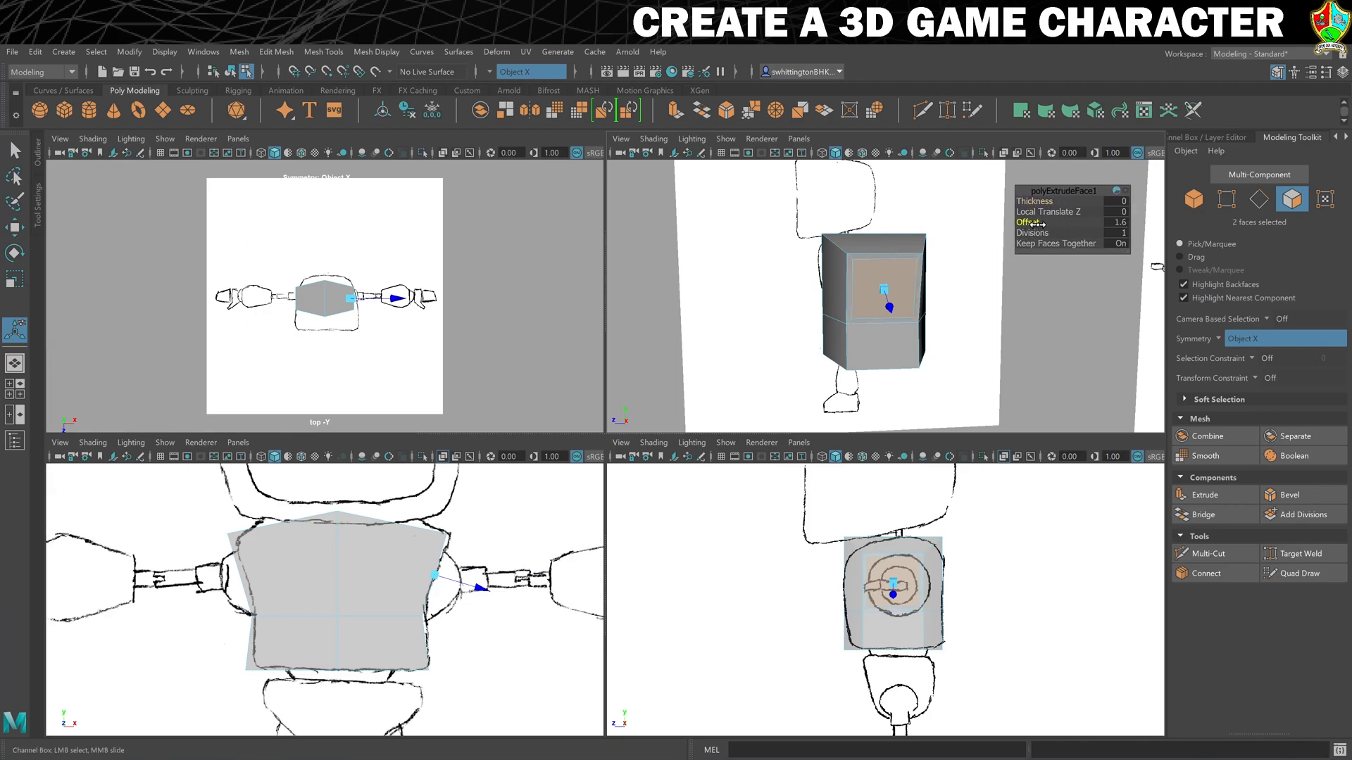
drag(1030, 223, 1061, 222)
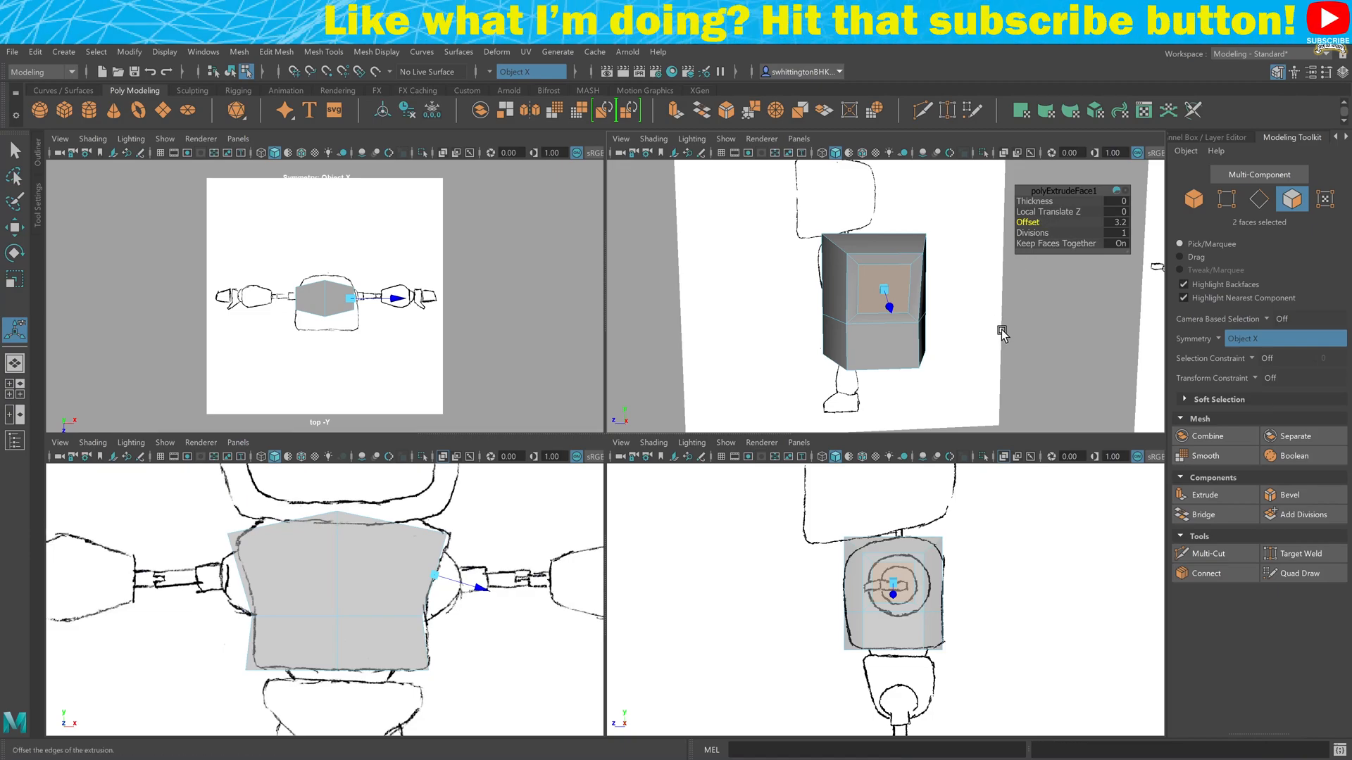
mouse_move(1000, 313)
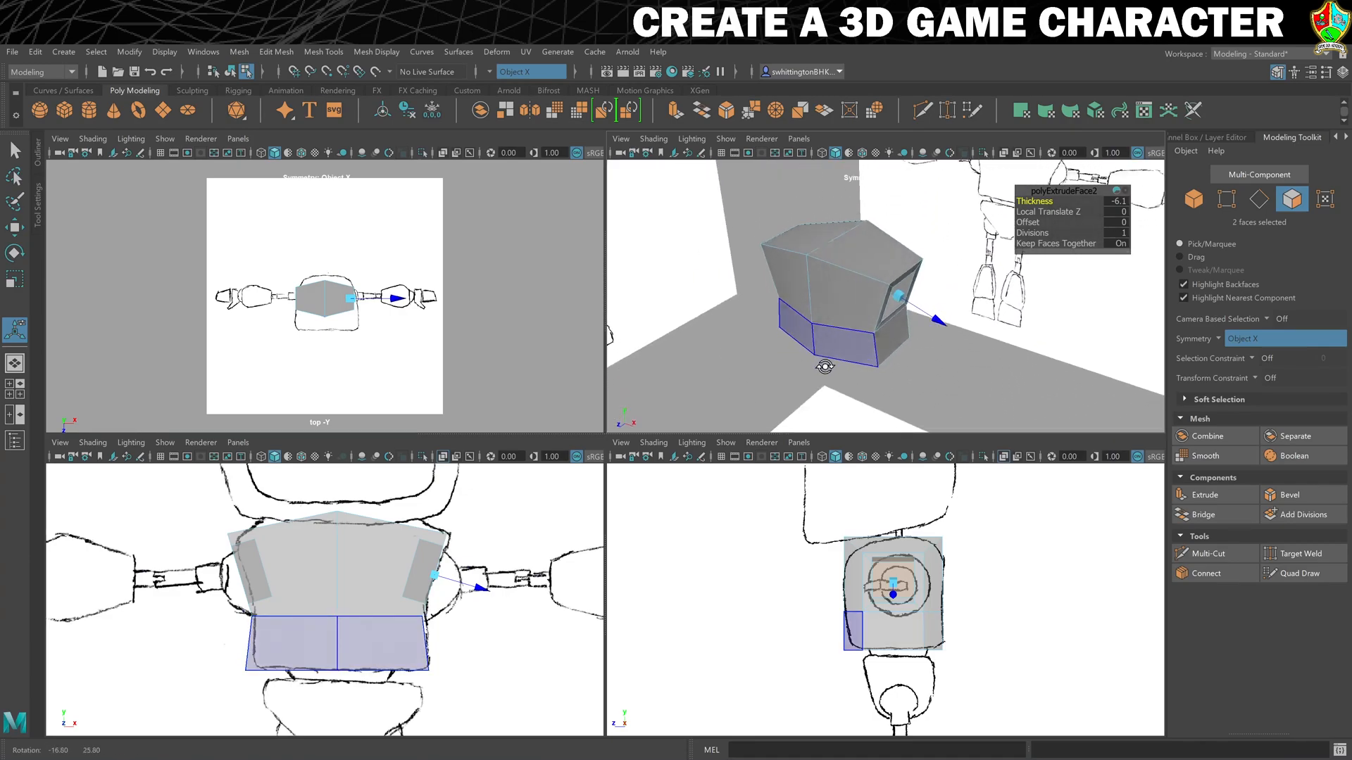
Return the torso to Object Mode and orbit to view the socket side
right_click(832, 290)
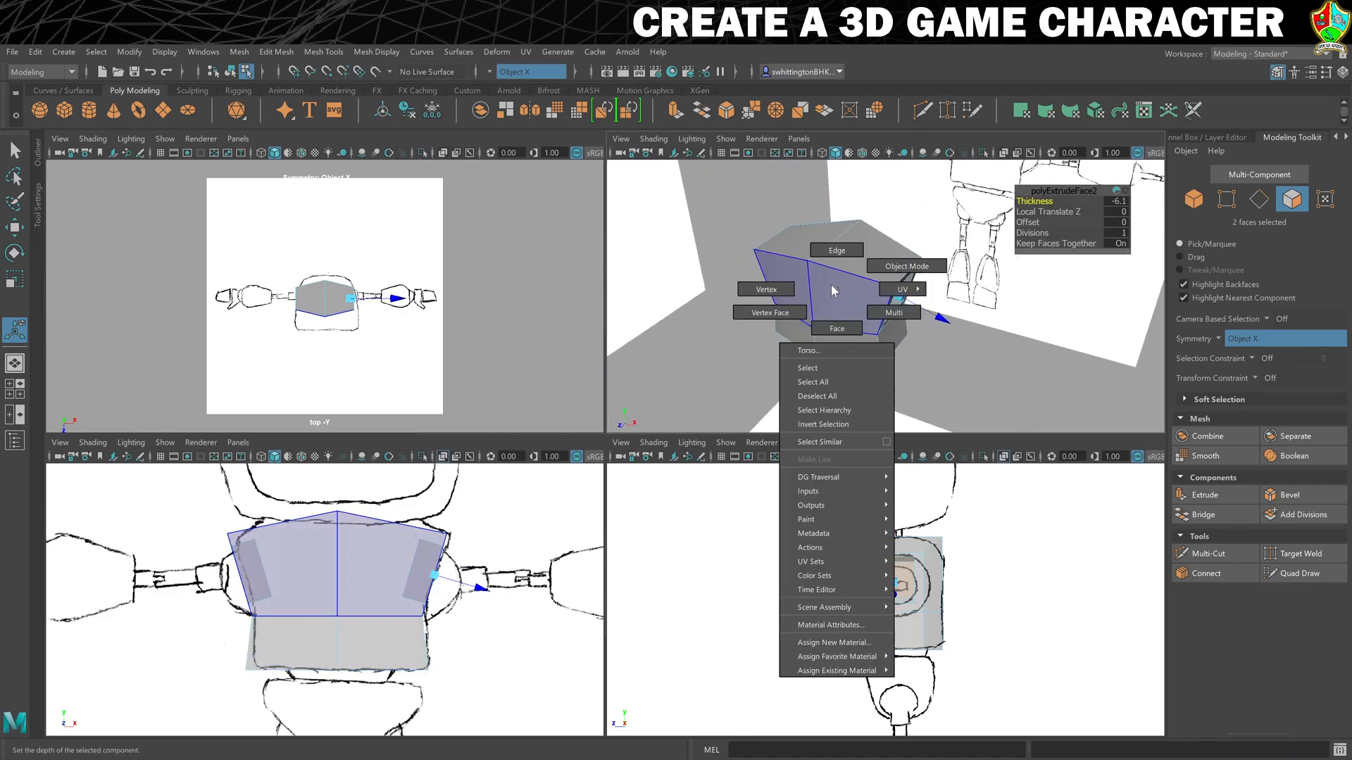
click(907, 265)
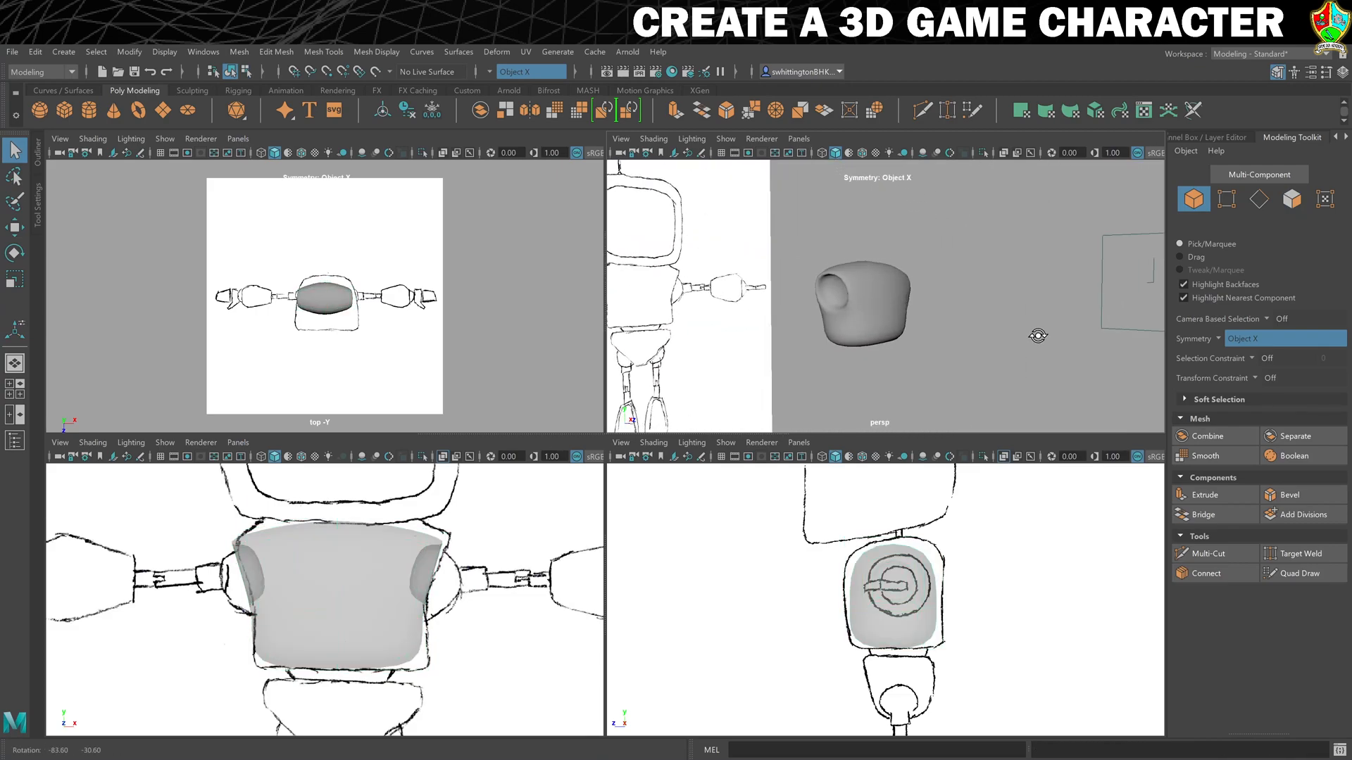
drag(948, 302, 818, 328)
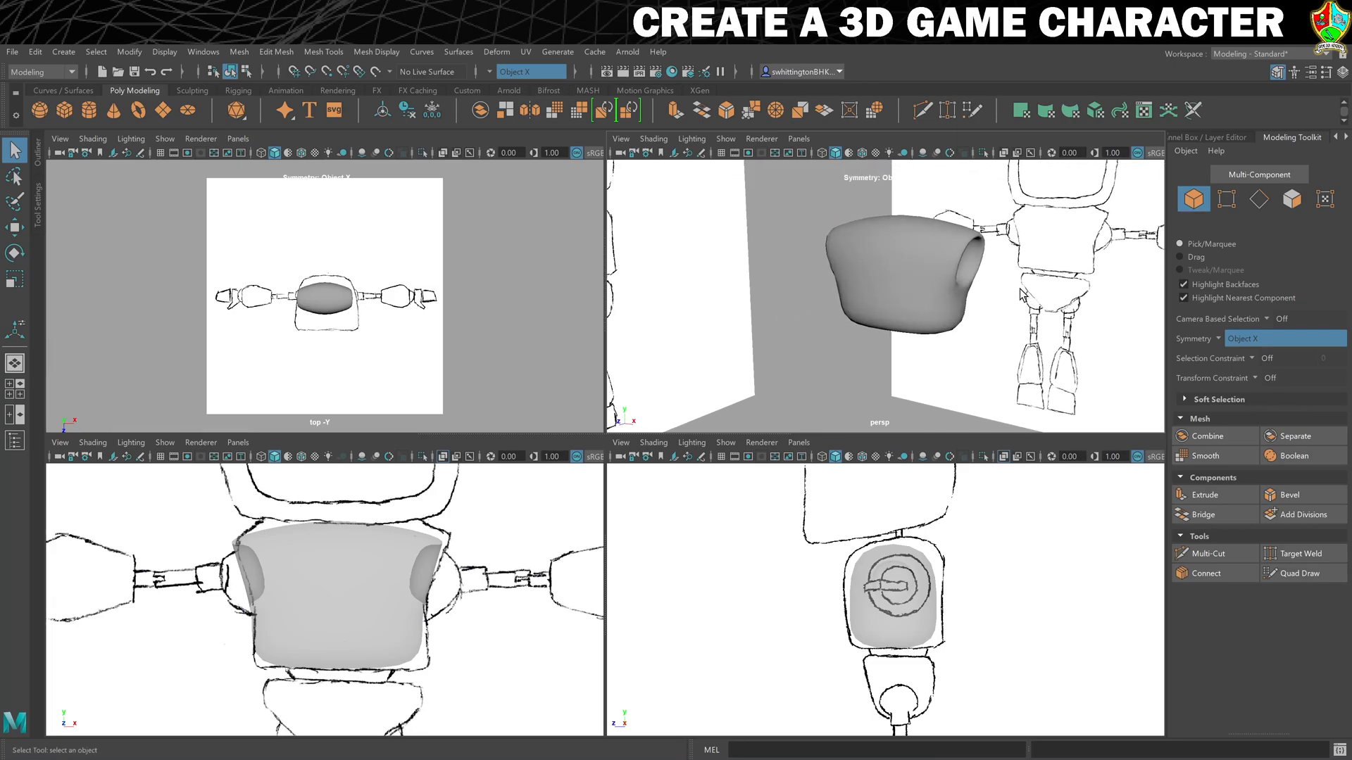
mouse_move(922, 408)
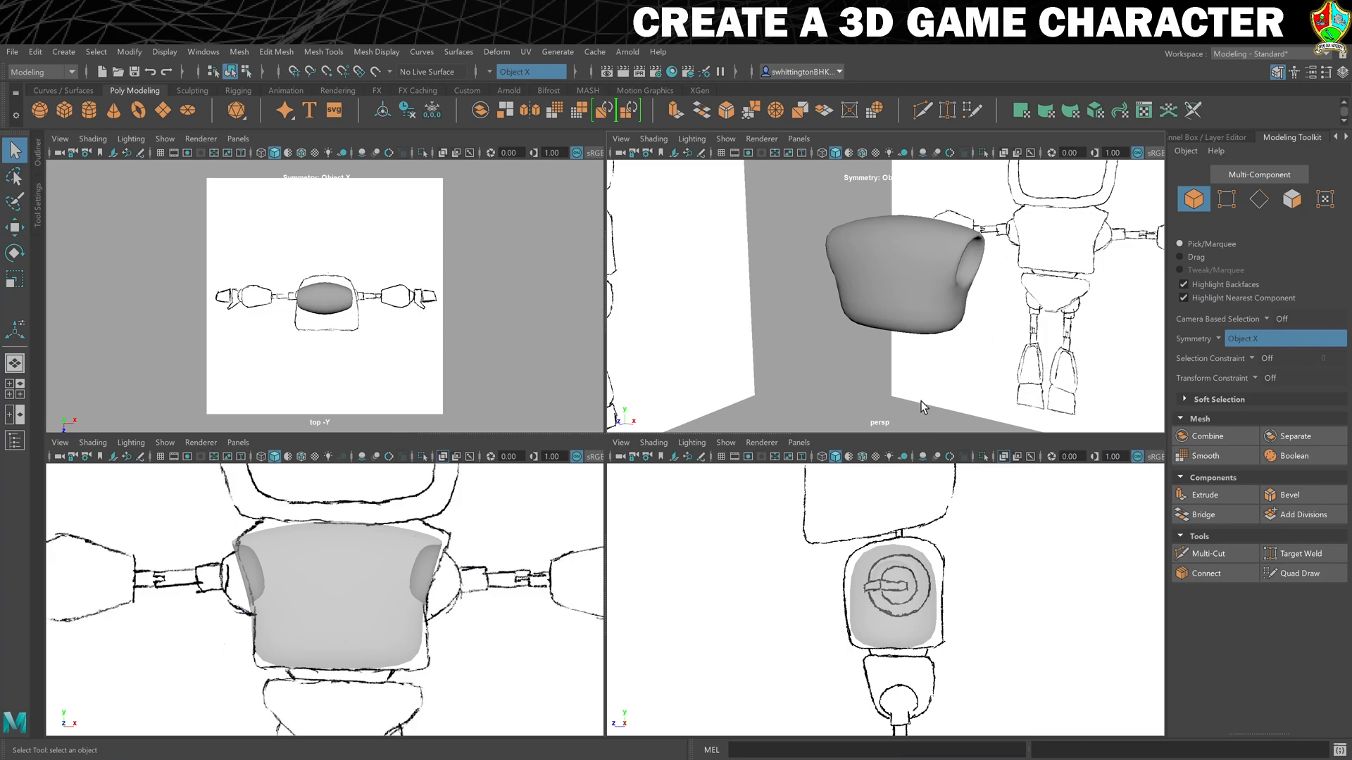
mouse_move(917, 577)
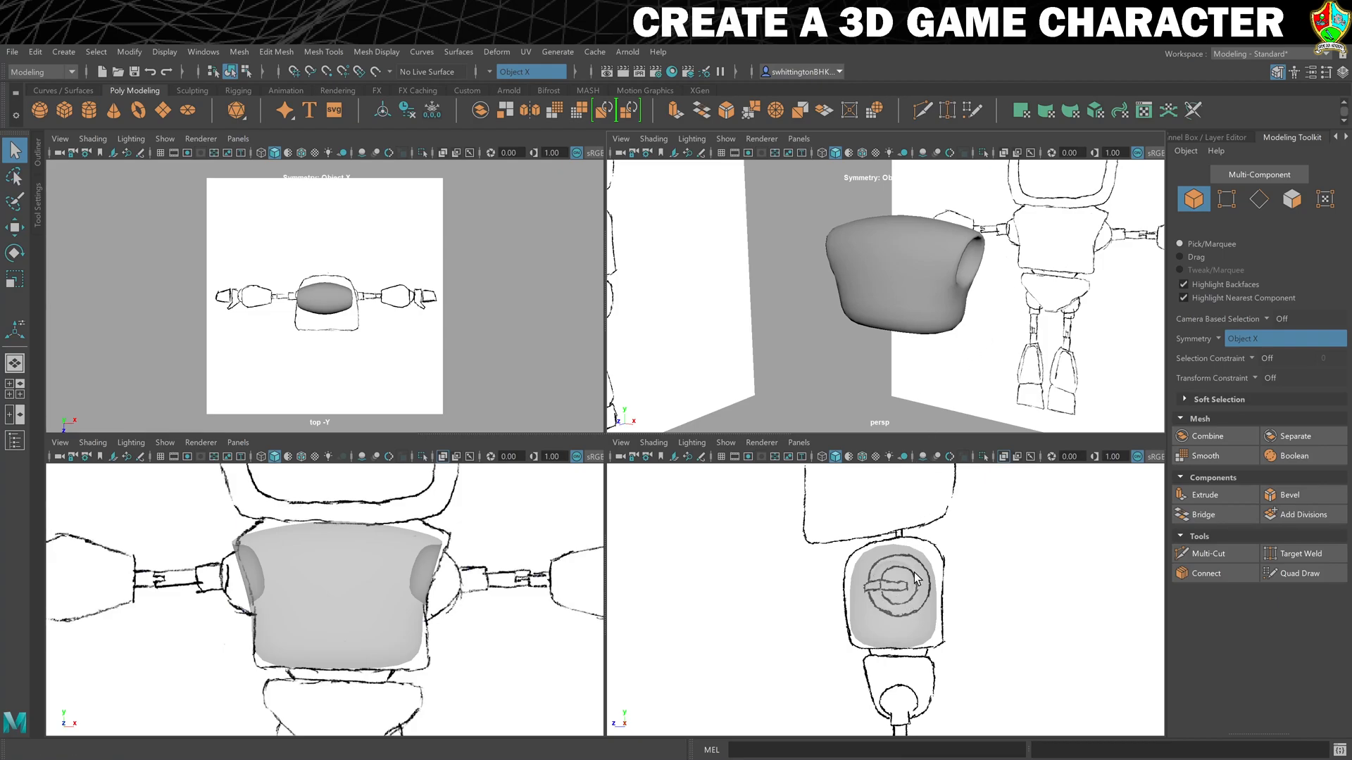
Reposition torso edges to fit the front reference drawing
click(896, 586)
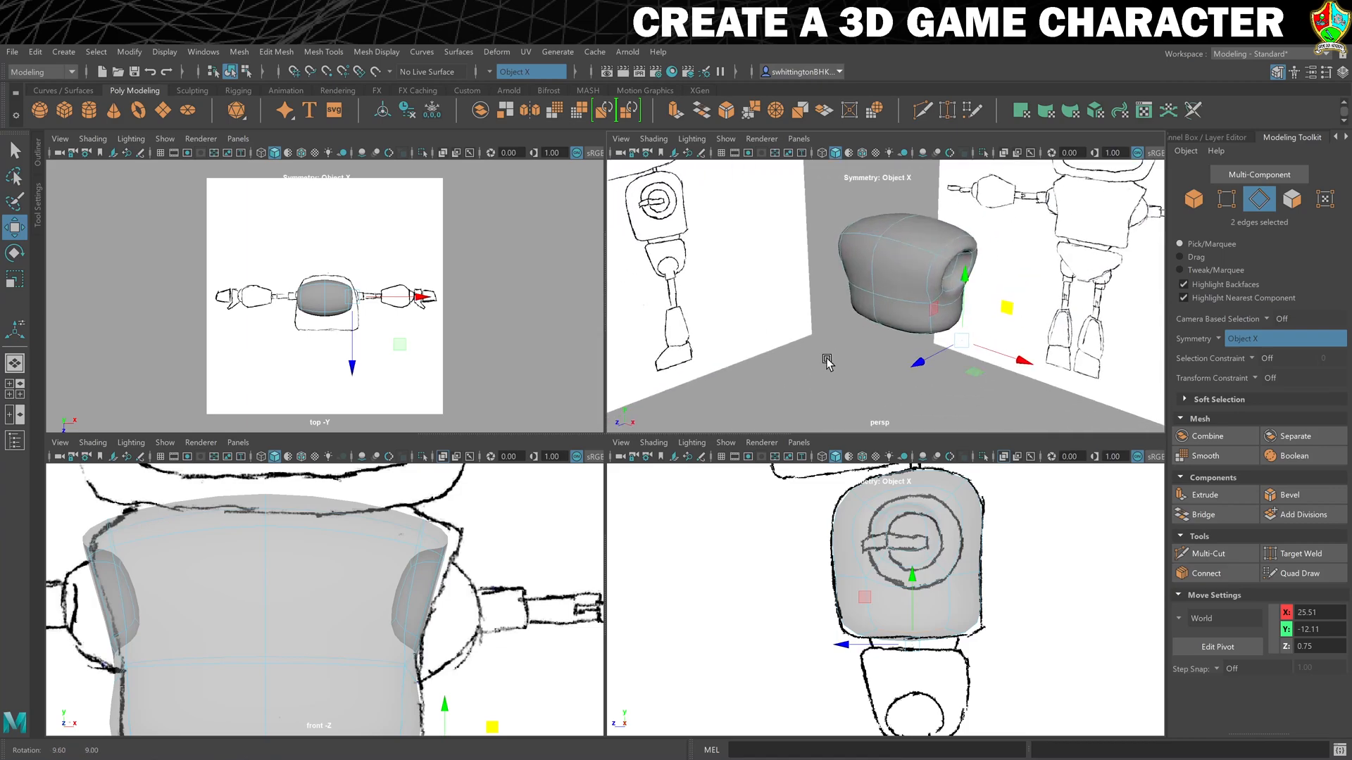
Switch the torso to Edge mode to pick more edge loops
right_click(828, 361)
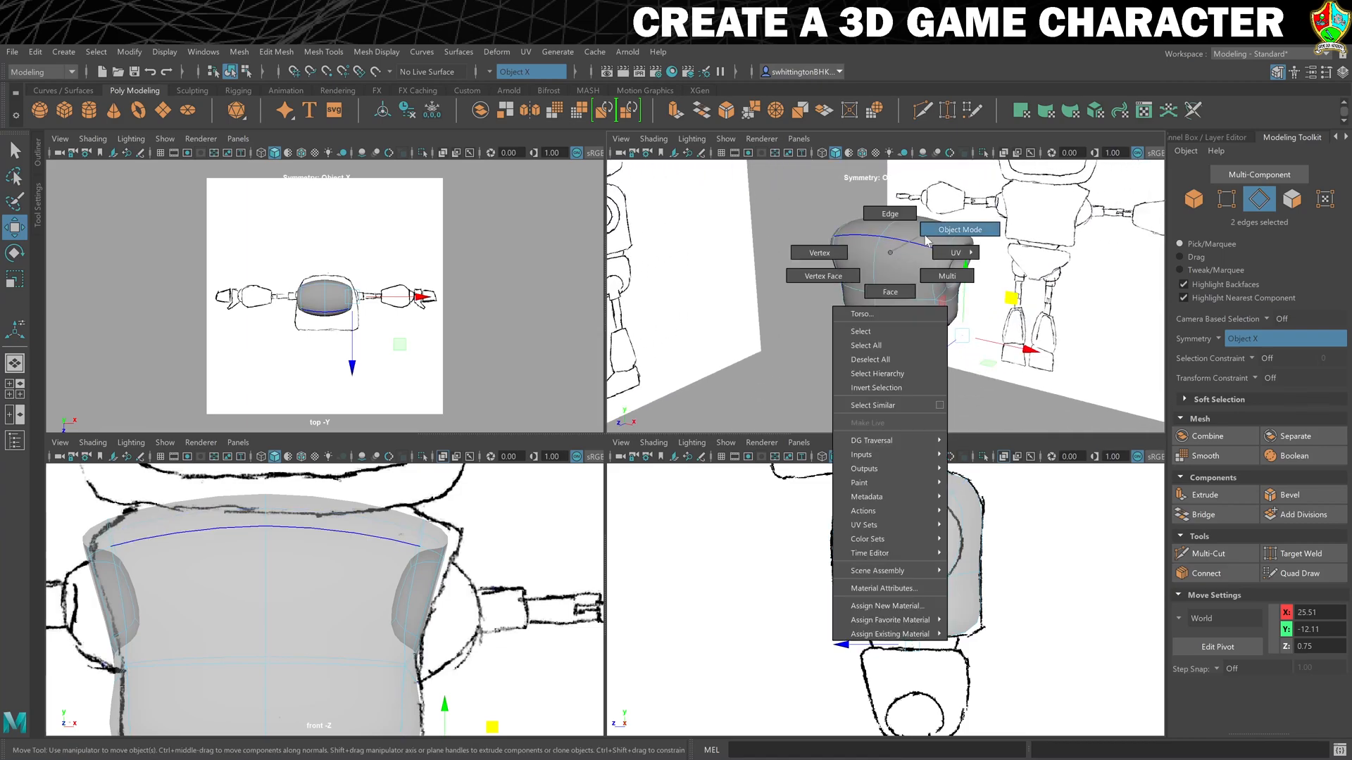
click(959, 230)
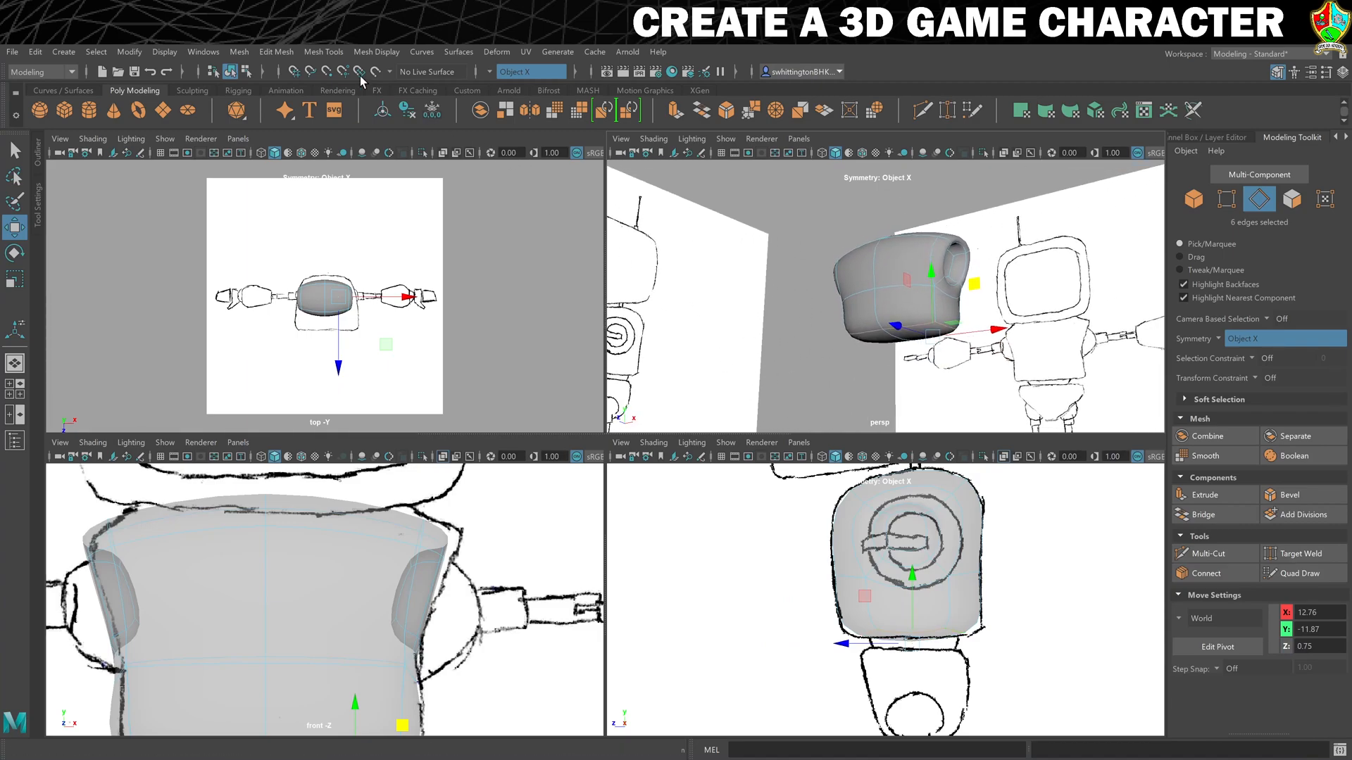
Activate the Crease Tool from Mesh Tools on the torso's selected bottom edges
click(323, 52)
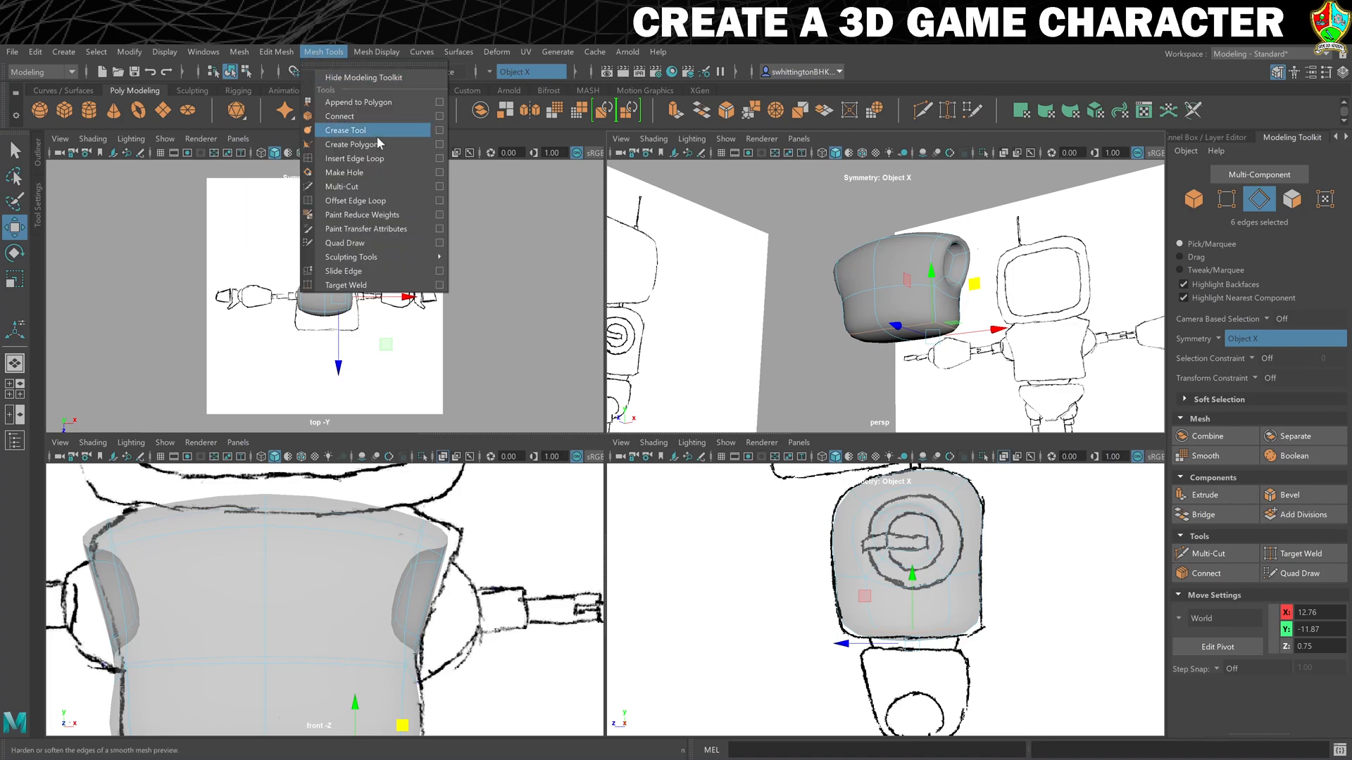
click(345, 130)
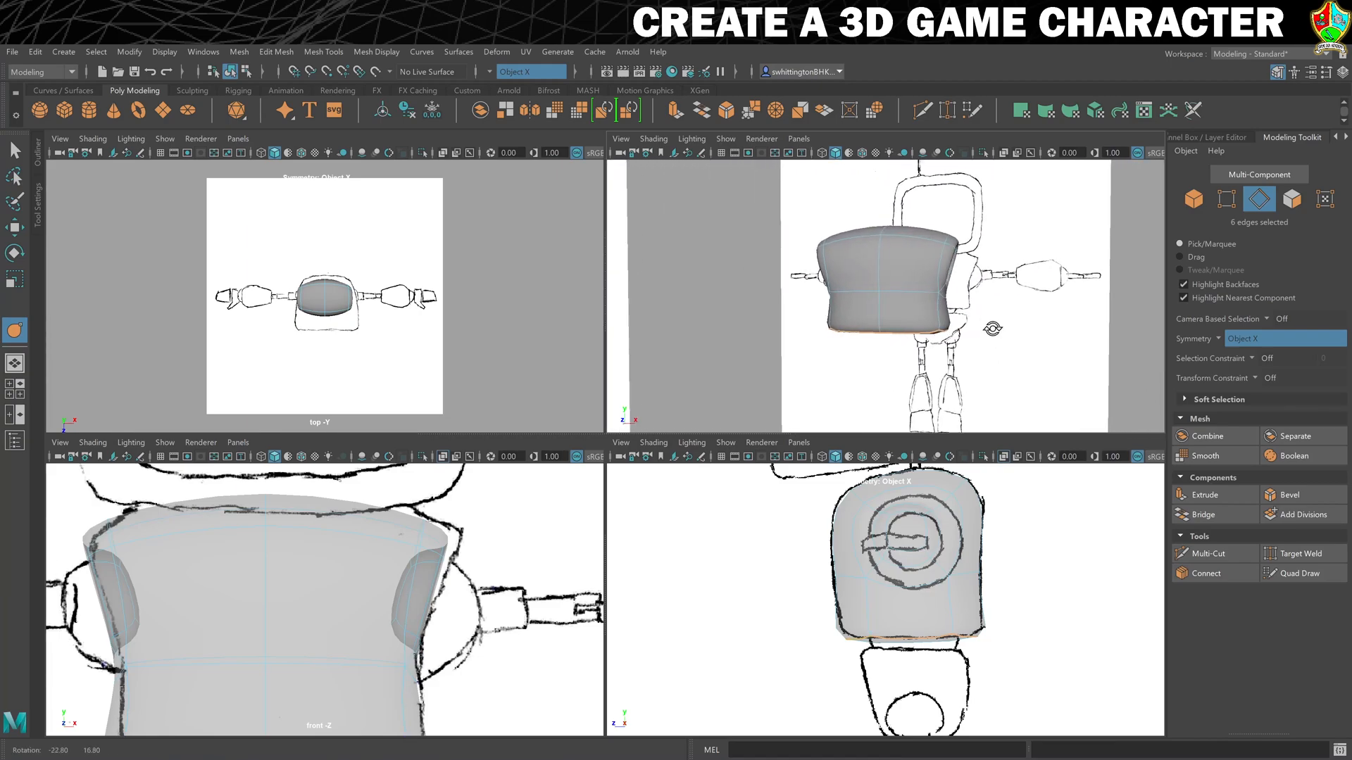
Switch the creased torso from edge editing back to Object Mode
right_click(879, 276)
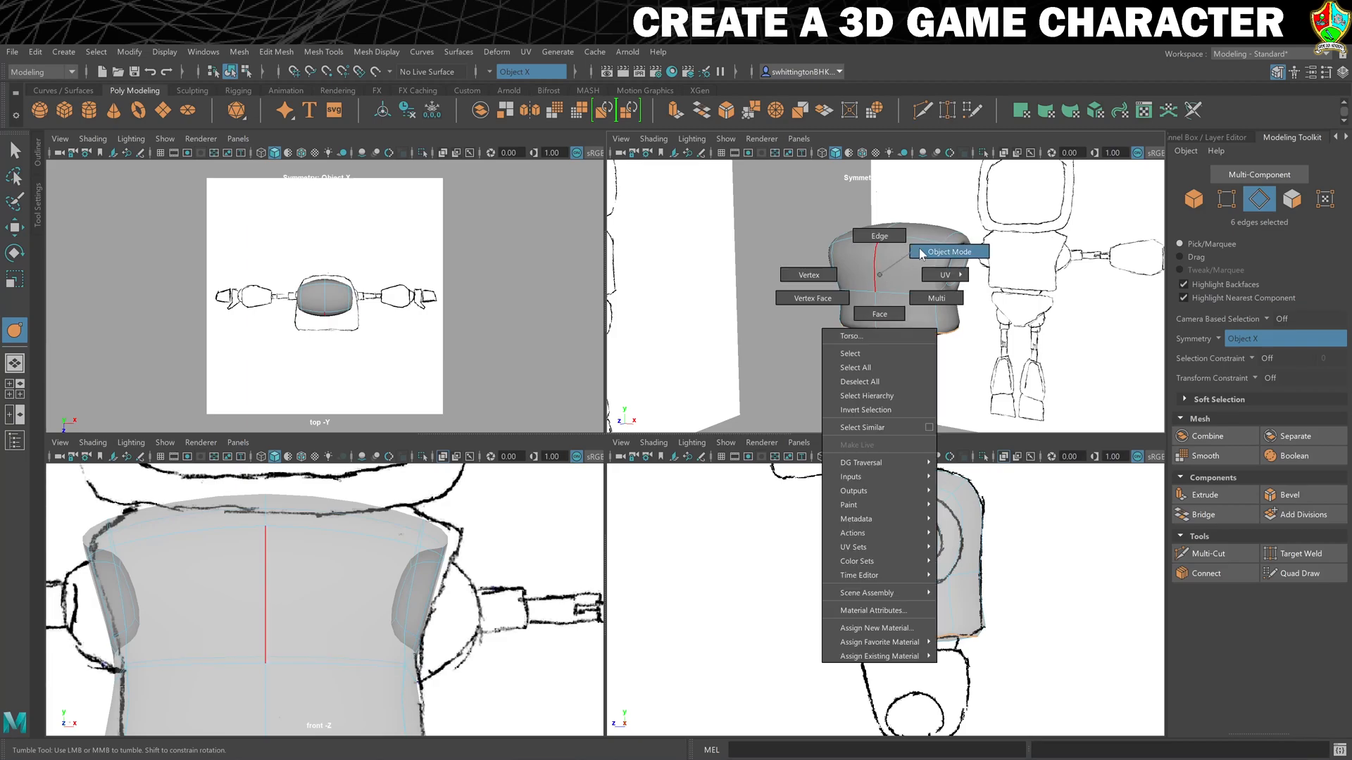
click(945, 252)
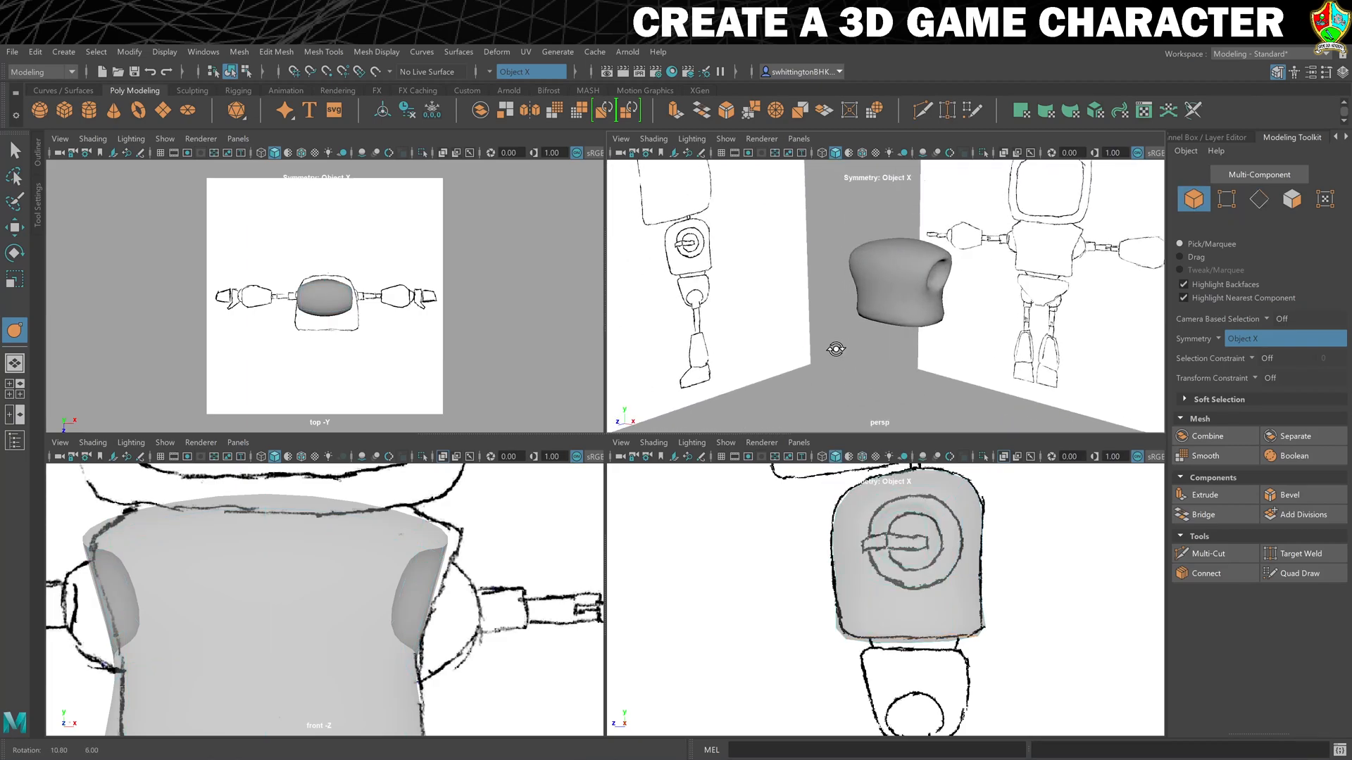
mouse_move(840, 350)
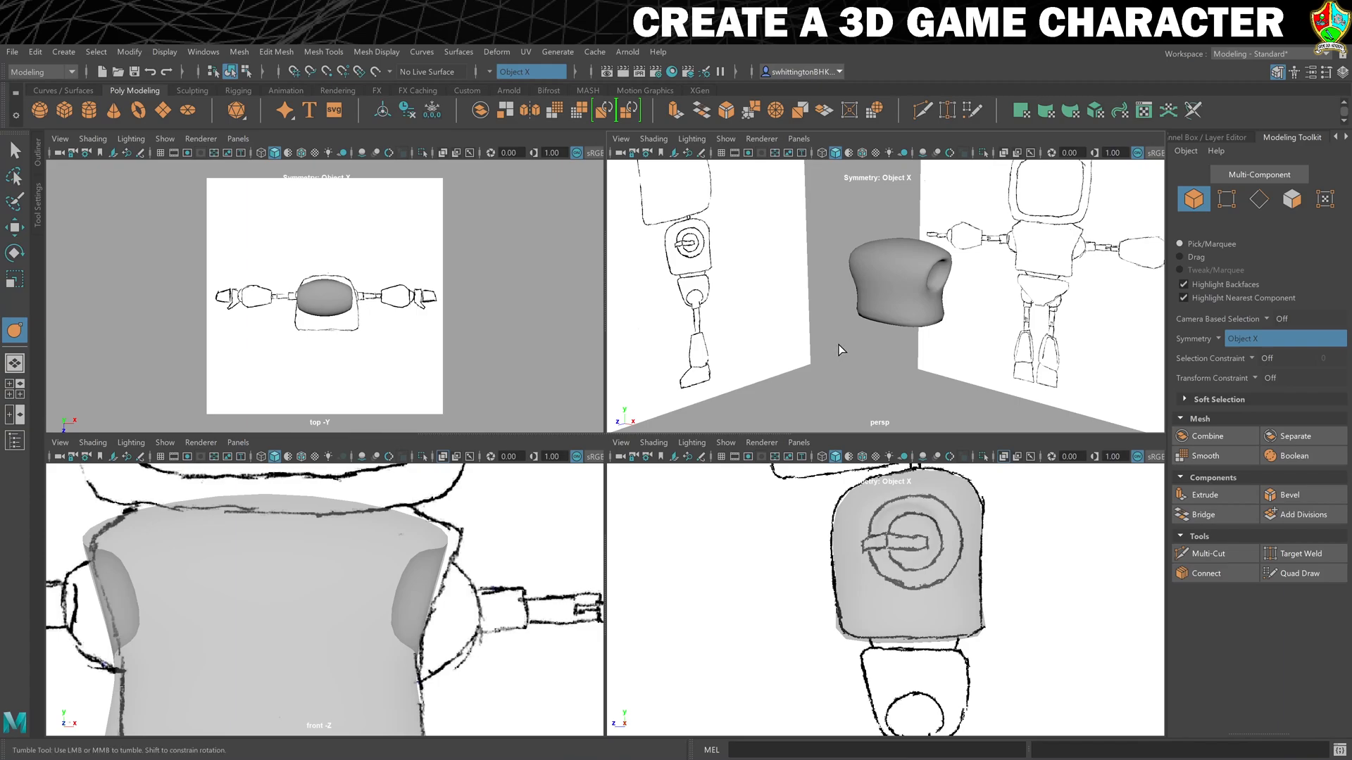